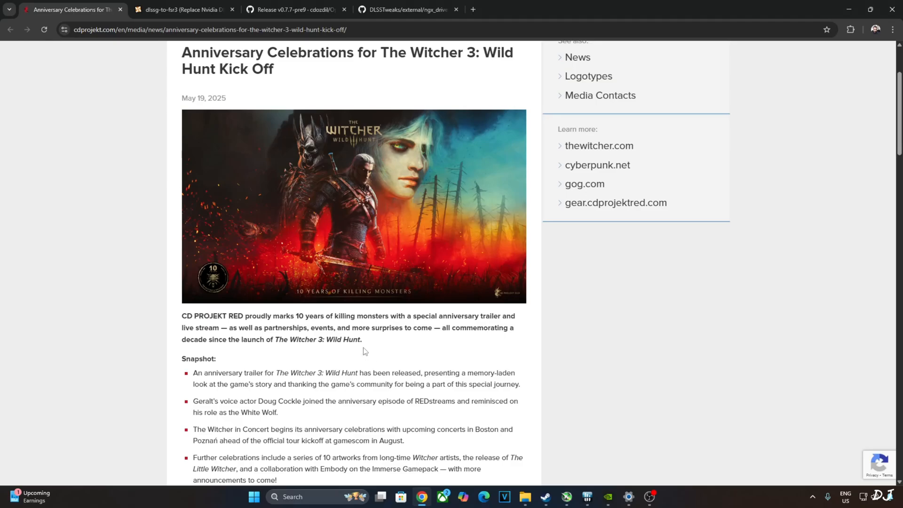
mouse_move(206, 121)
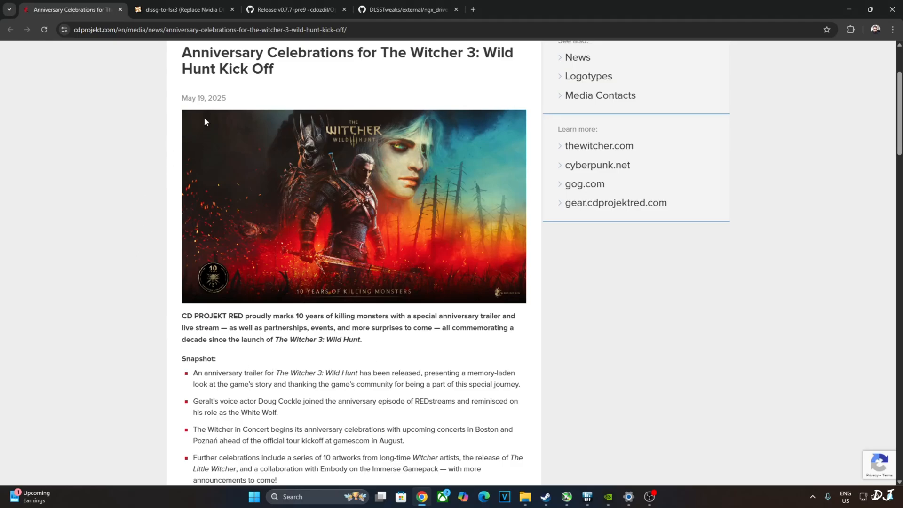
mouse_move(243, 255)
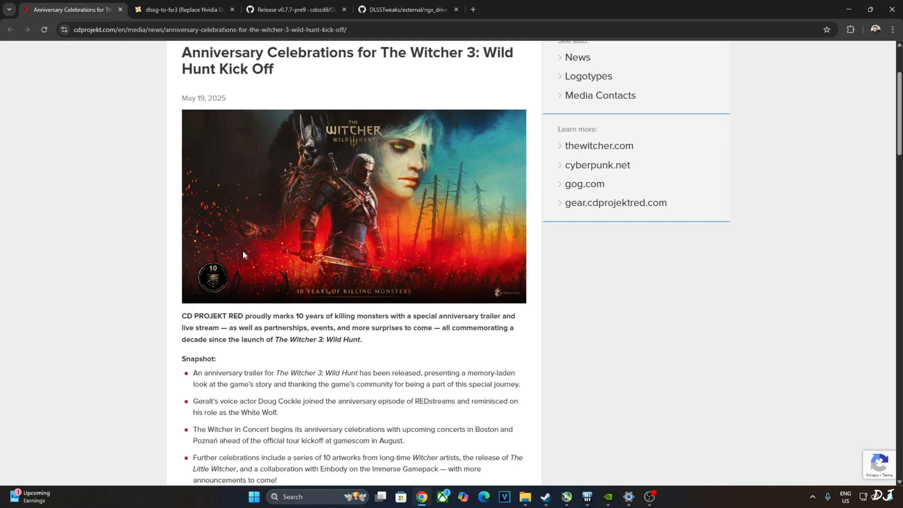
mouse_move(142, 339)
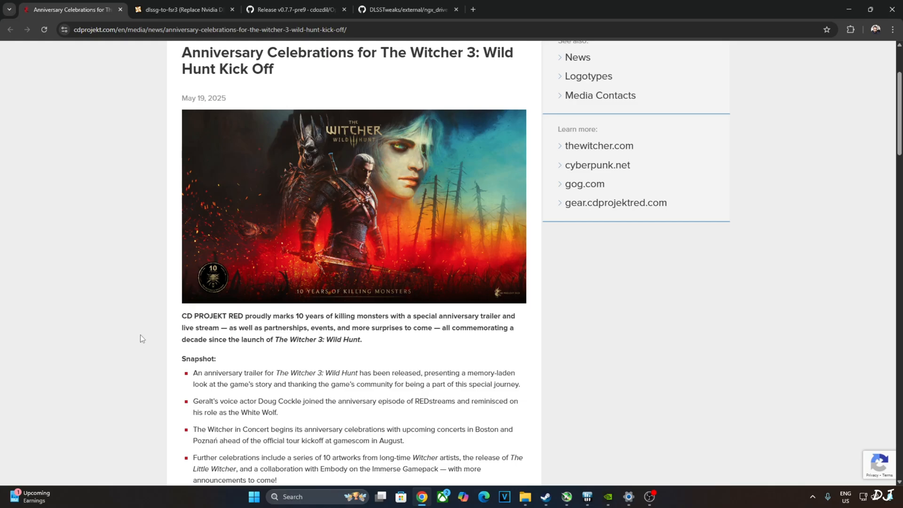
mouse_move(245, 411)
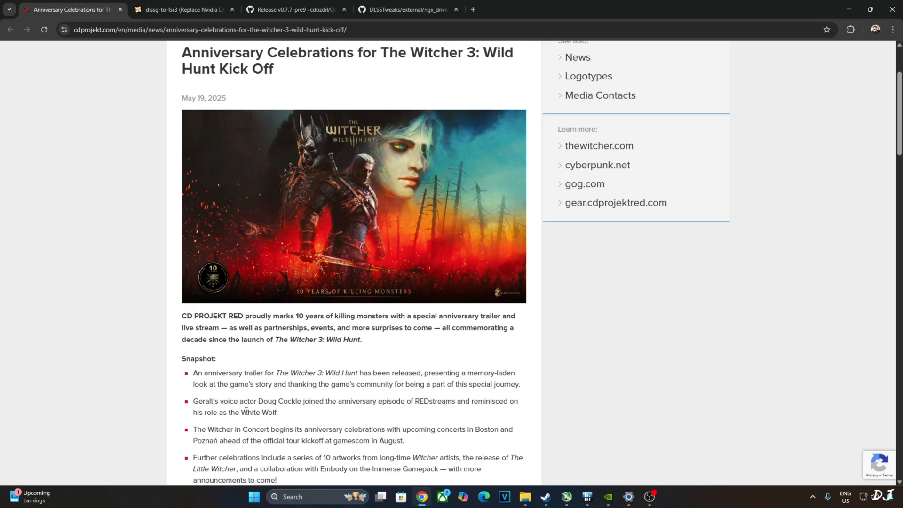
mouse_move(219, 396)
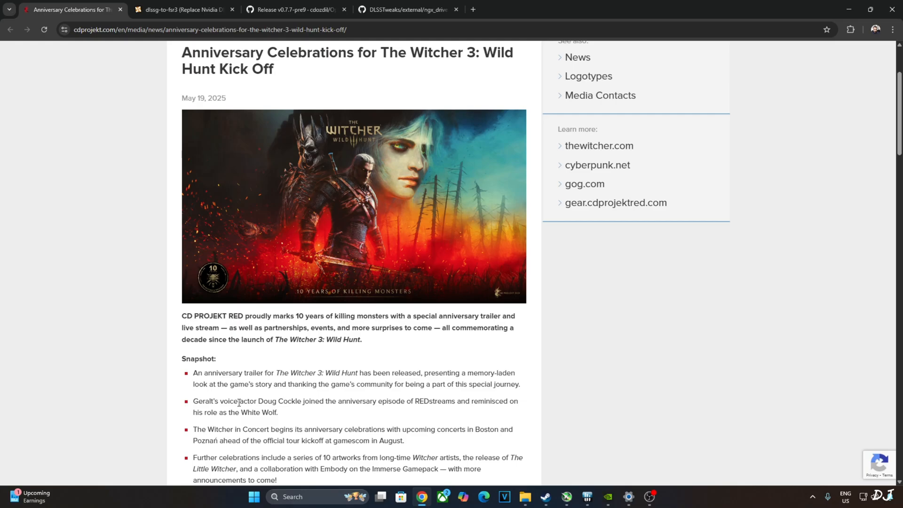
mouse_move(305, 419)
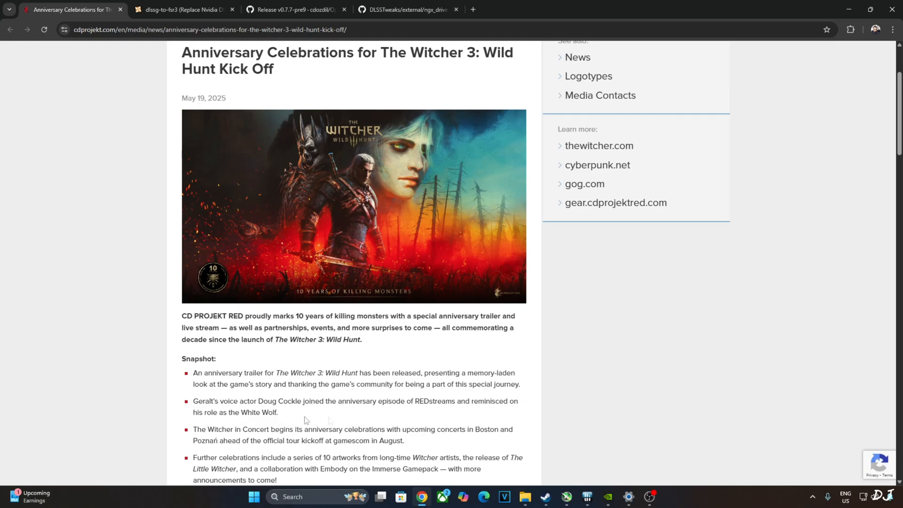
mouse_move(471, 425)
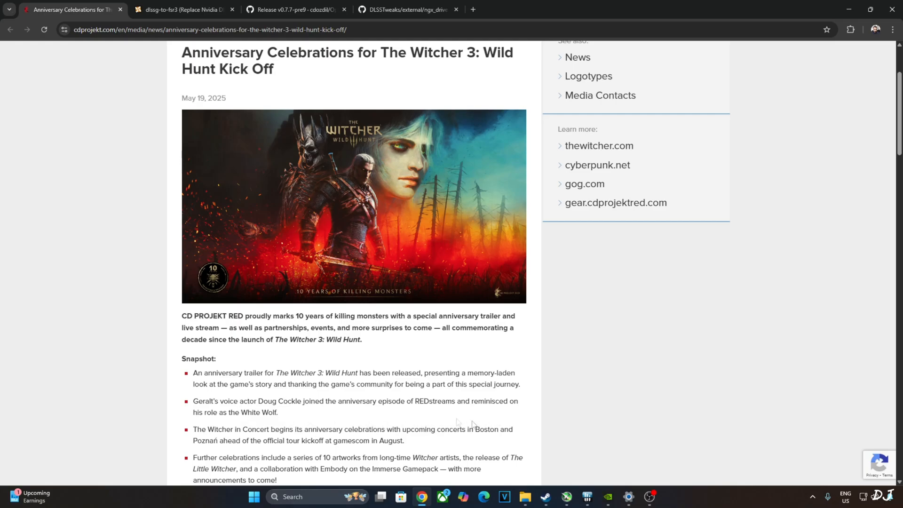
mouse_move(84, 386)
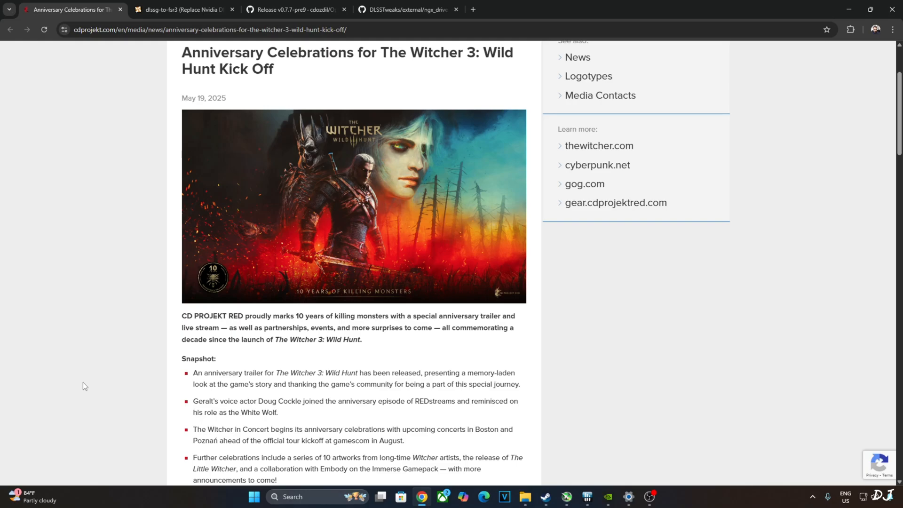
Copy the ngx_driver_onscreenindicator_all.reg registry lines from the DLSSTweaks GitHub page.
left_click(407, 10)
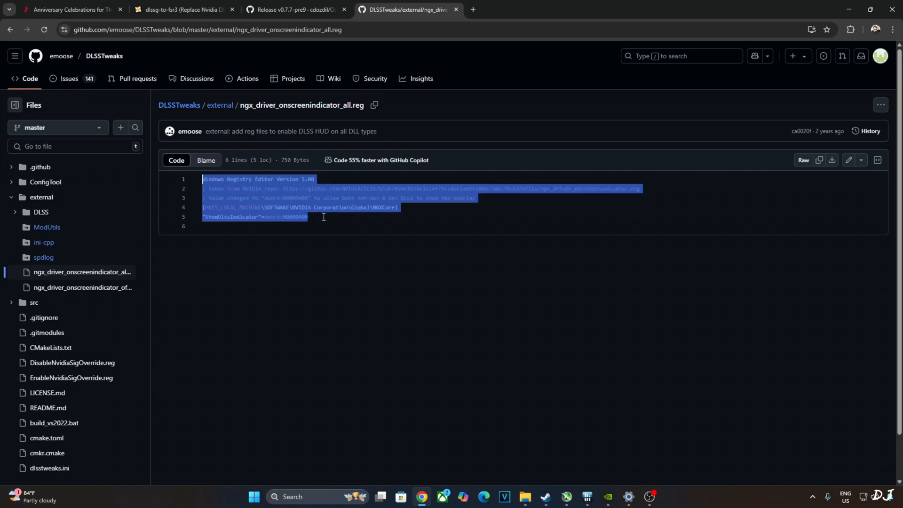
right_click(323, 216)
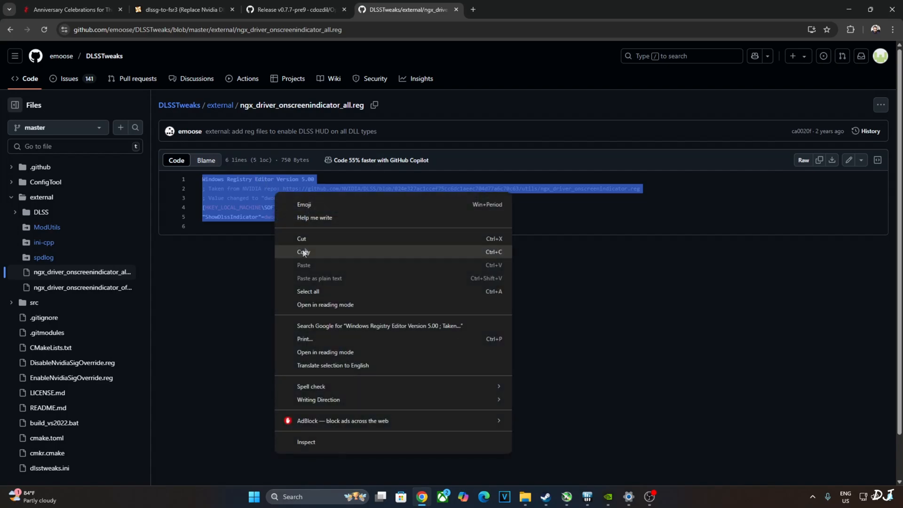
left_click(304, 252)
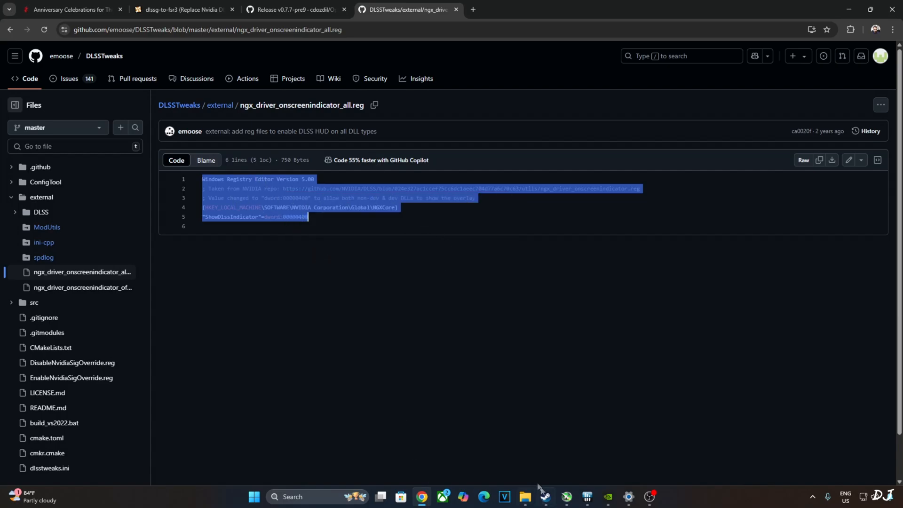
Create a new text document in the overlay folder and name it overlay.reg.
left_click(523, 496)
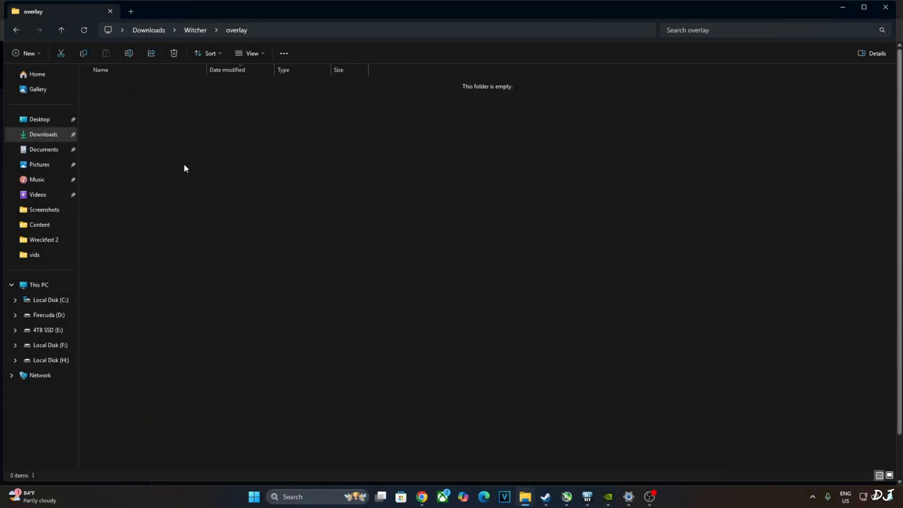
right_click(184, 168)
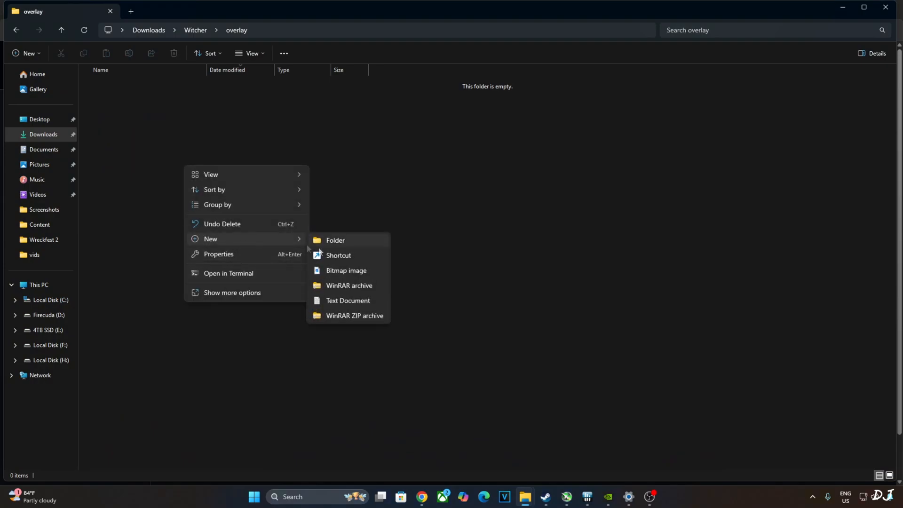
left_click(348, 300)
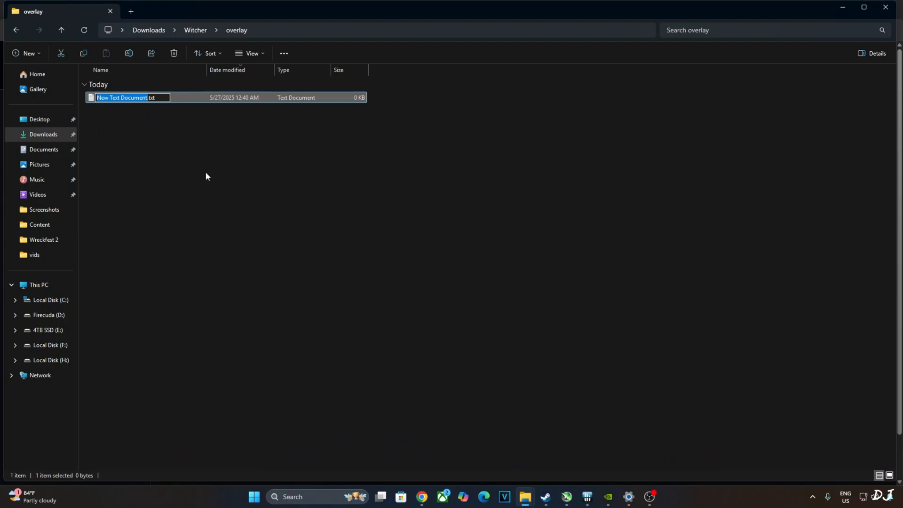
type("overlay.txt")
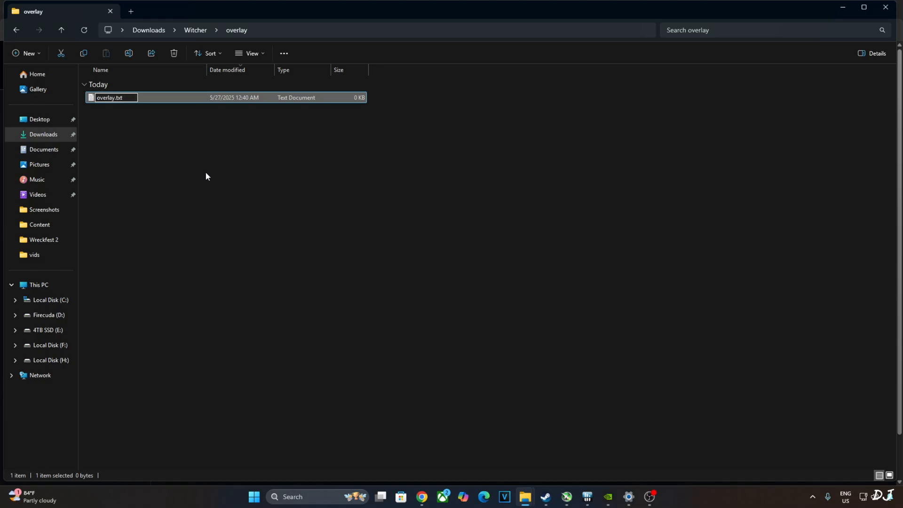
type("reg")
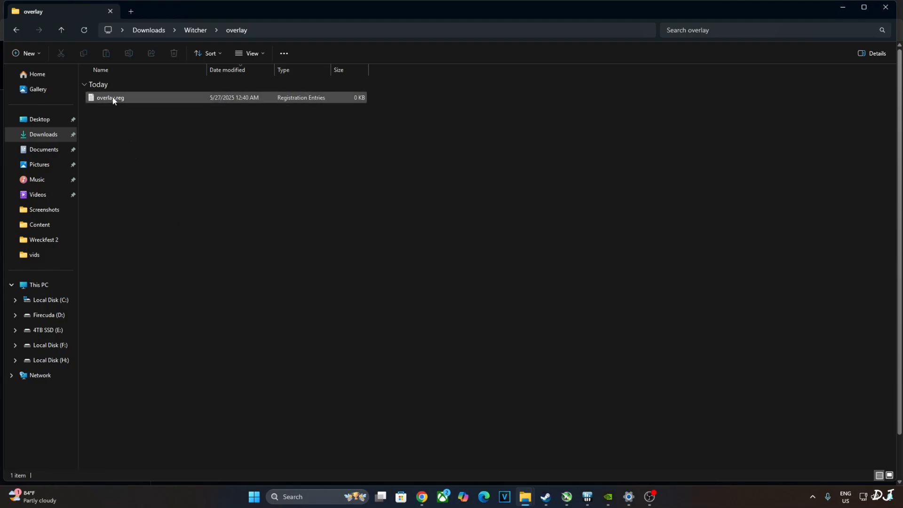
right_click(109, 97)
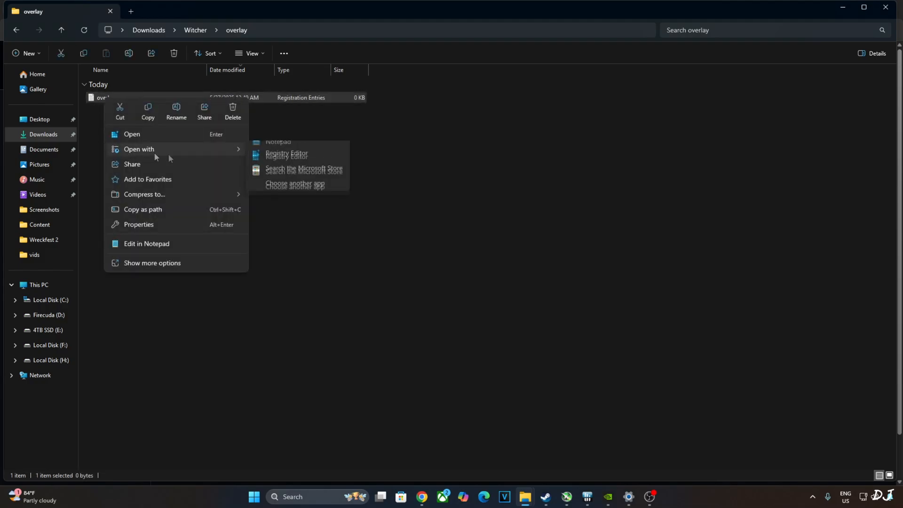
Fill overlay.reg in Notepad with the registry lines, ShowDlssIndicator dword 00000000, and save.
left_click(146, 242)
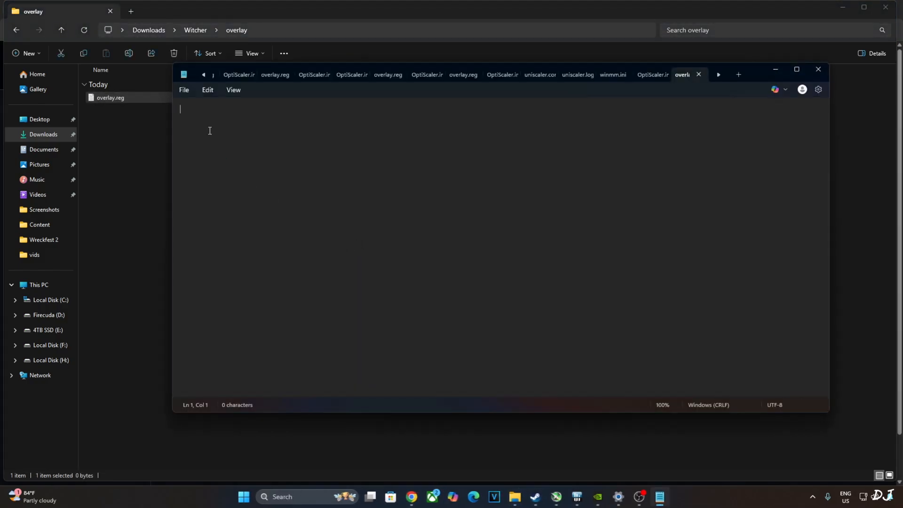
left_click(183, 90)
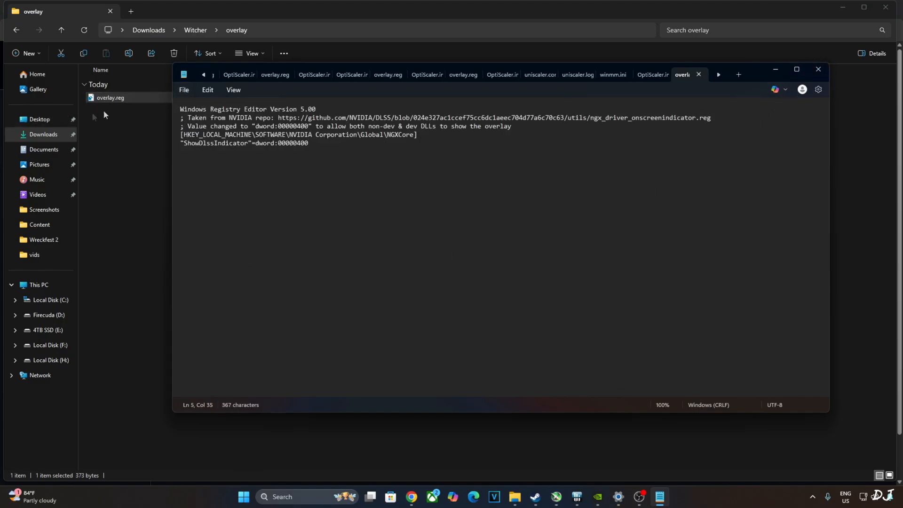
mouse_move(322, 227)
type("0")
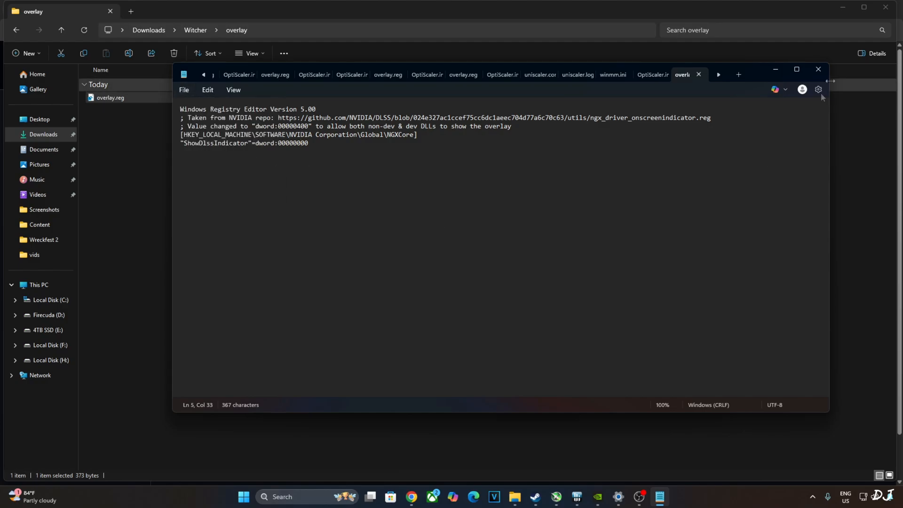
mouse_move(692, 204)
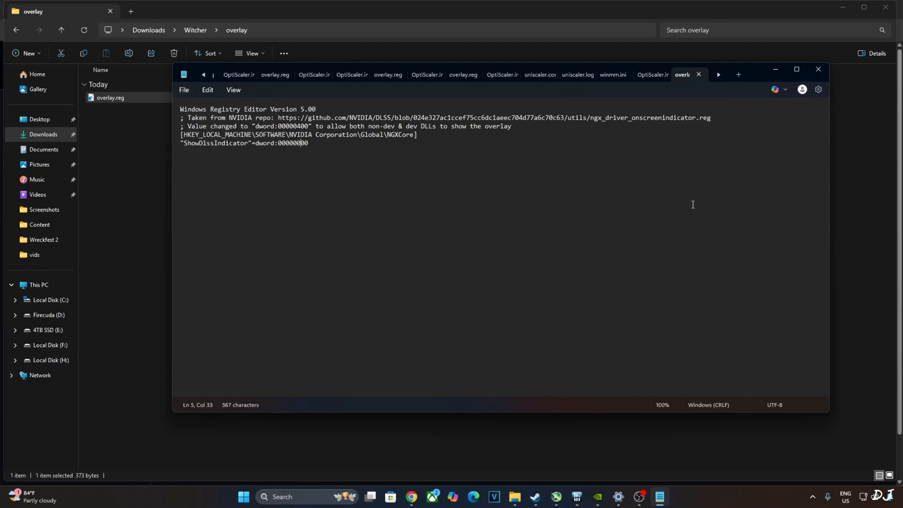
key("Backspace")
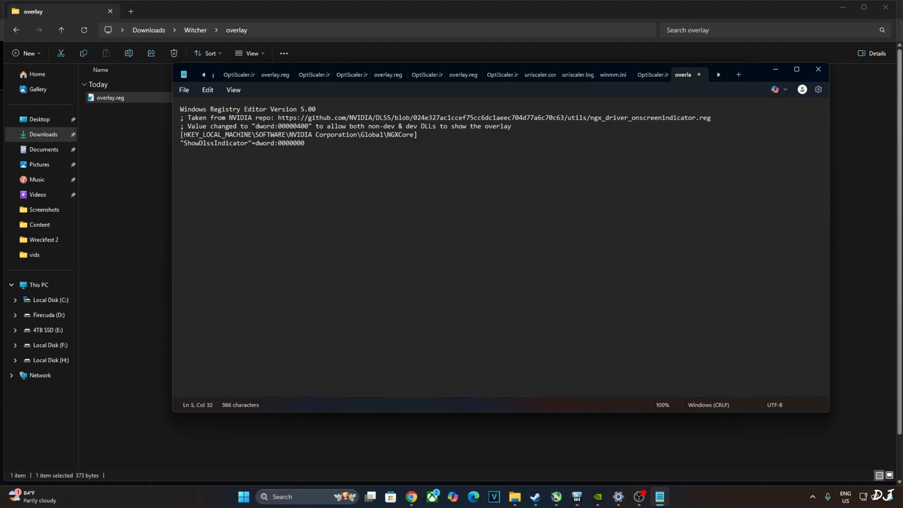
left_click(183, 90)
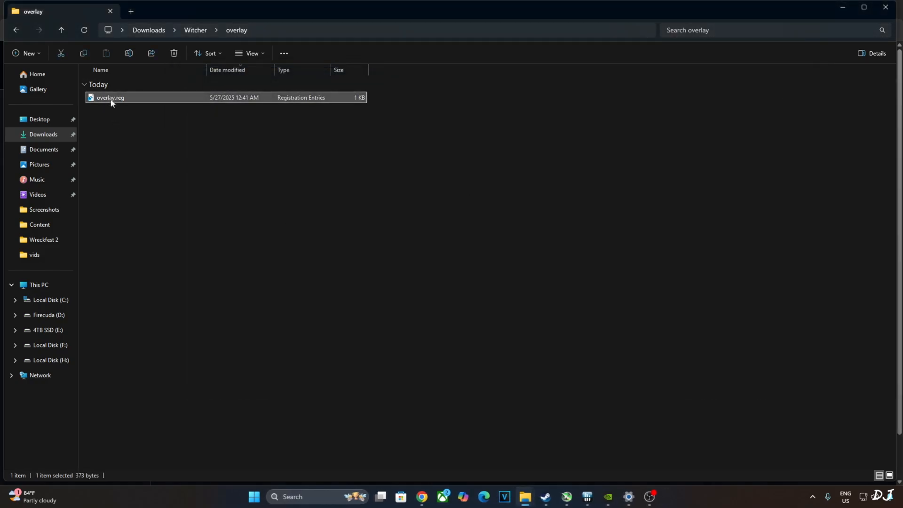
Merge overlay.reg into the Windows registry and confirm the prompts.
double_click(110, 97)
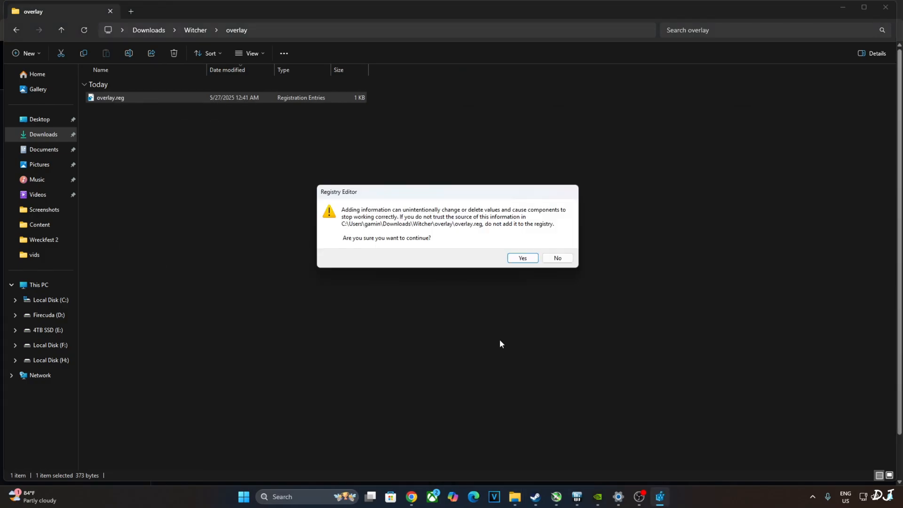
left_click(521, 258)
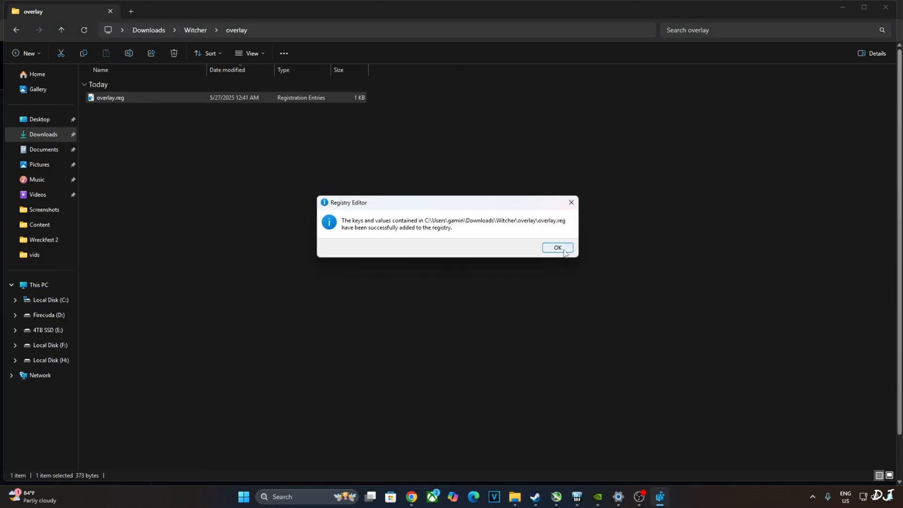
Review the OptiScaler v0.7.7-pre9 release assets on GitHub, then close that tab.
left_click(556, 248)
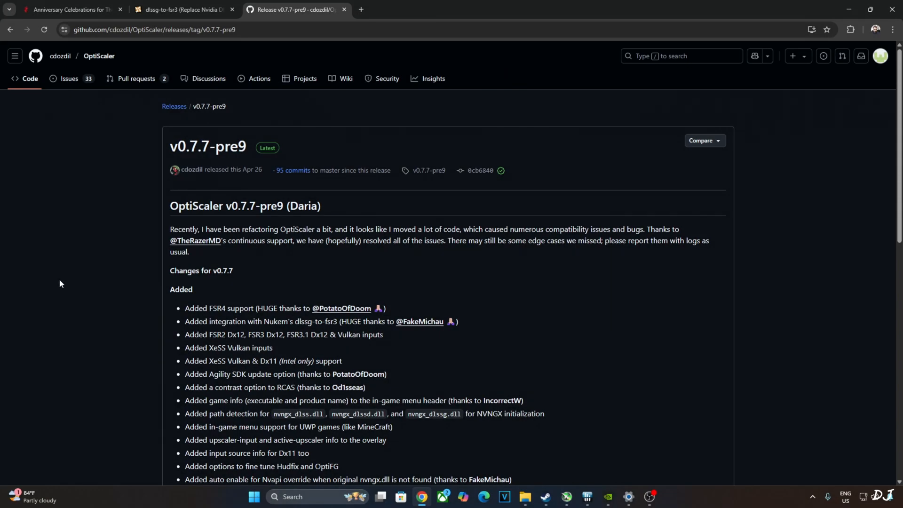
mouse_move(87, 305)
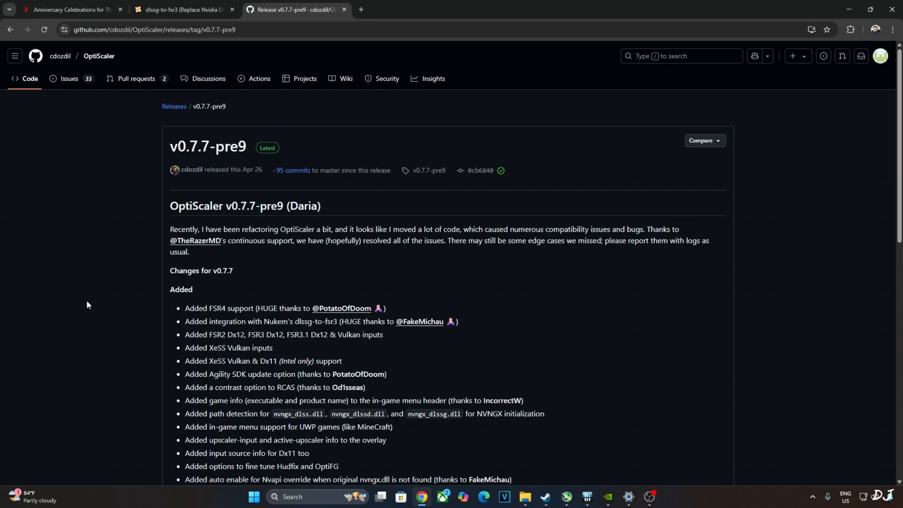
mouse_move(176, 184)
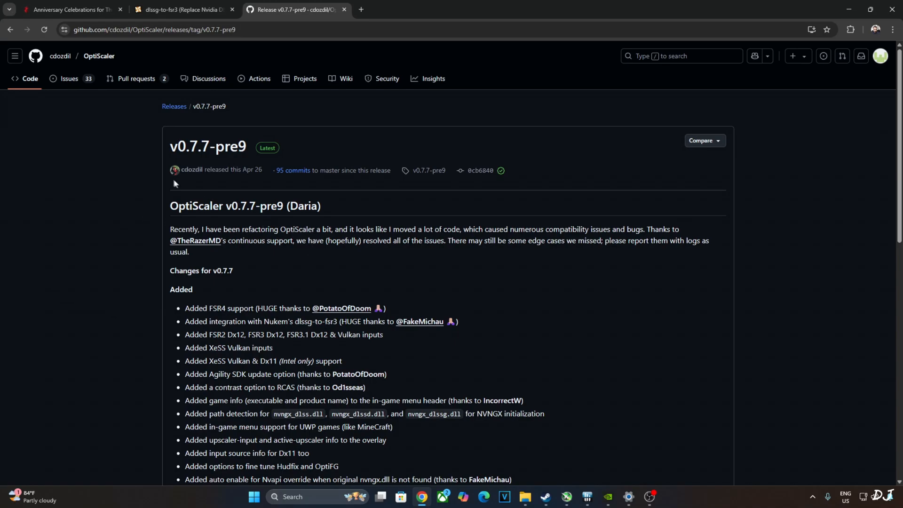
mouse_move(164, 166)
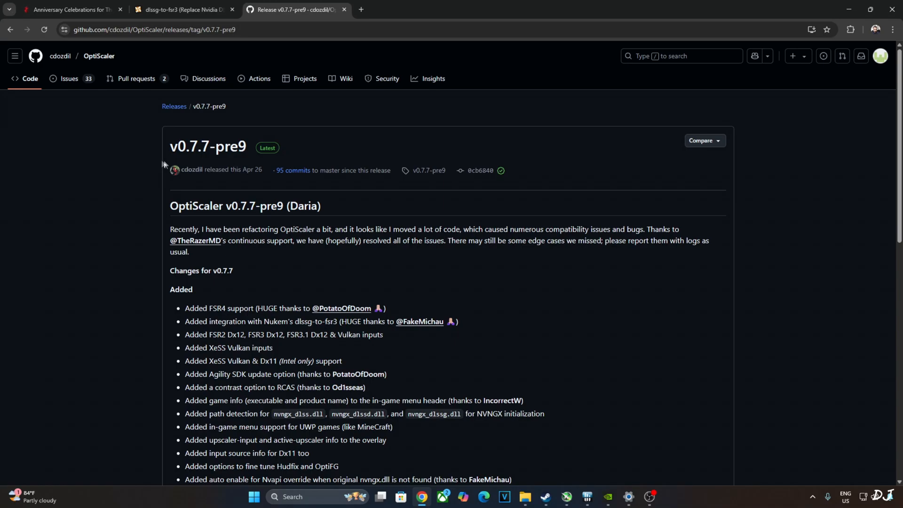
mouse_move(227, 255)
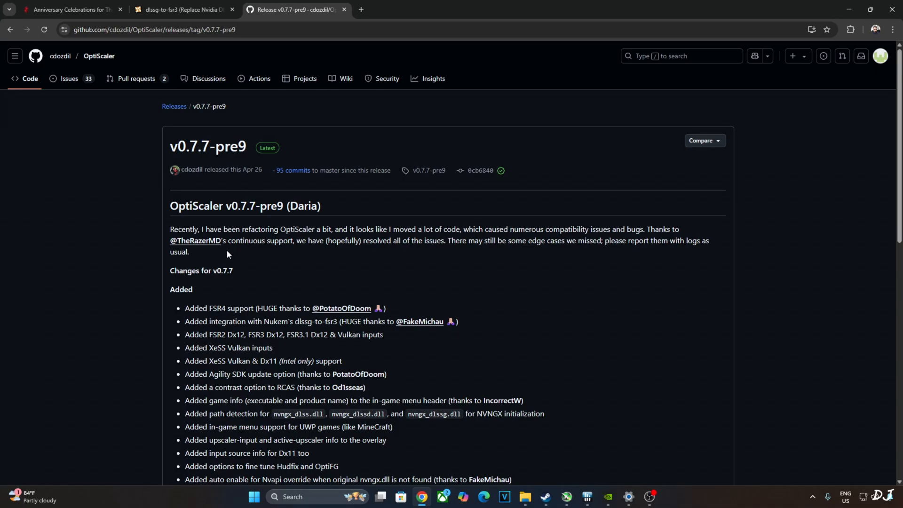
scroll("down", 3)
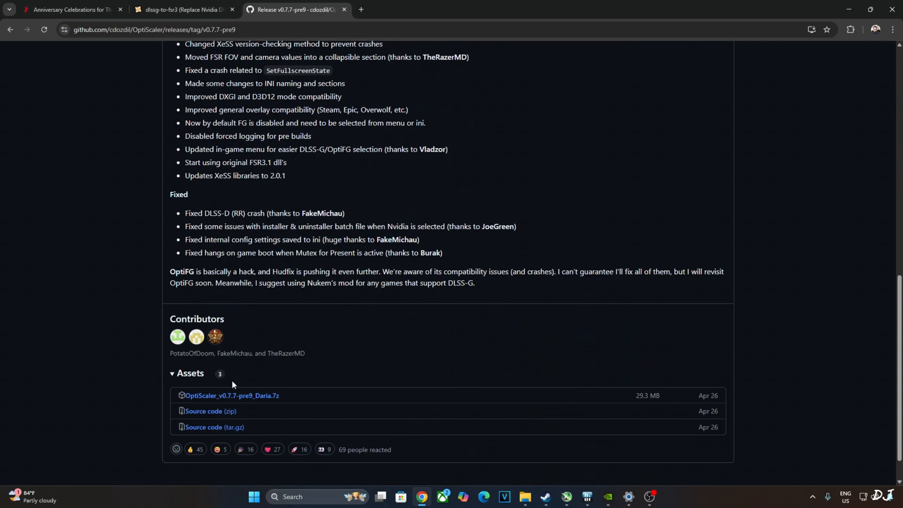
mouse_move(284, 365)
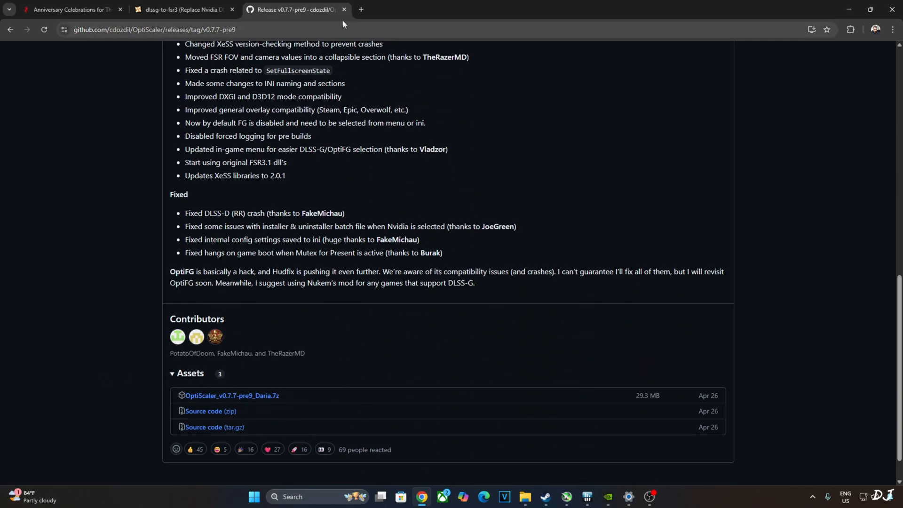
left_click(182, 10)
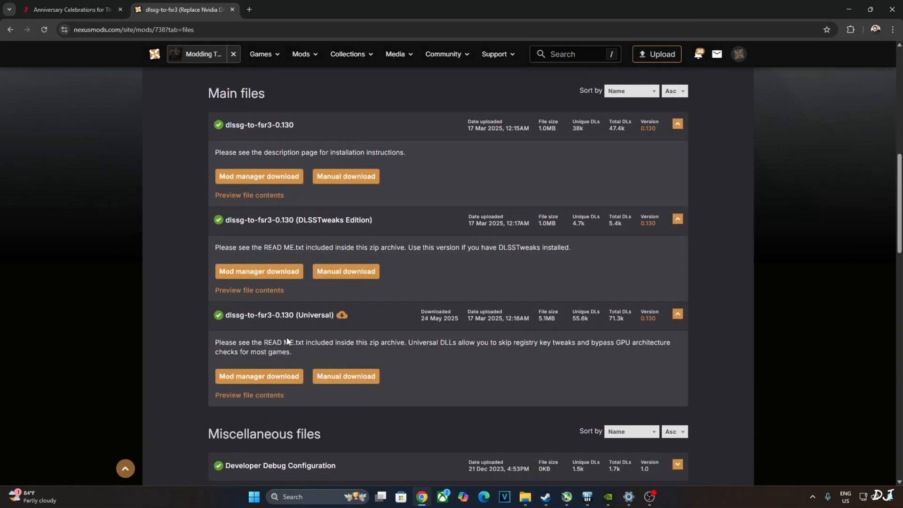
Request a manual download of dlssg-to-fsr3-0.130 (Universal) from the Nexus Mods Files tab.
scroll("up", 3)
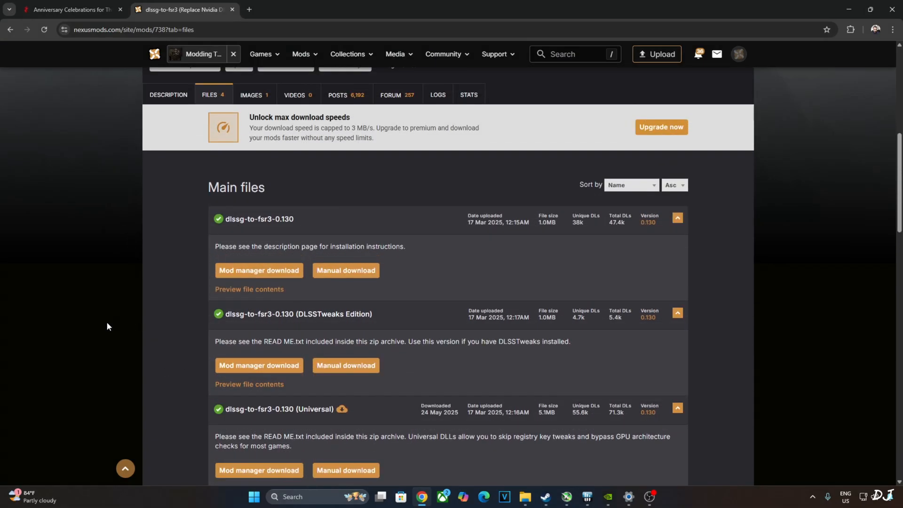
scroll("down", 3)
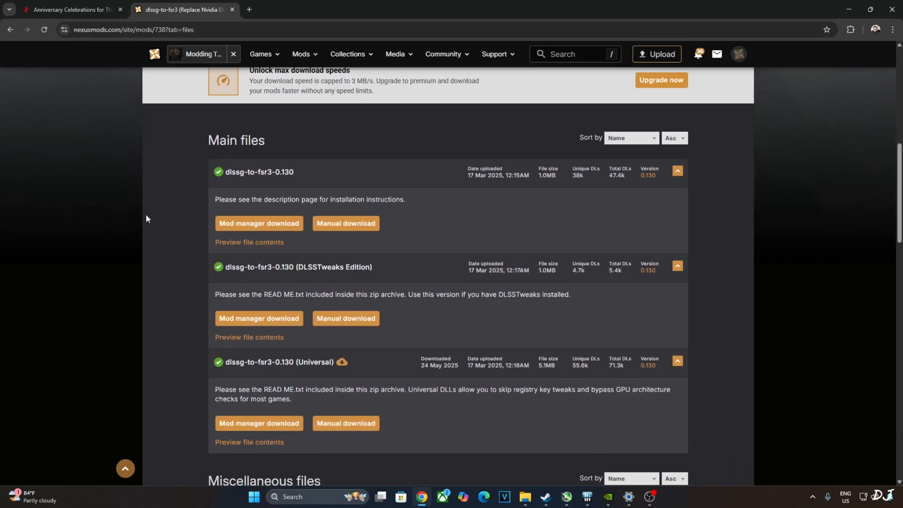
mouse_move(171, 429)
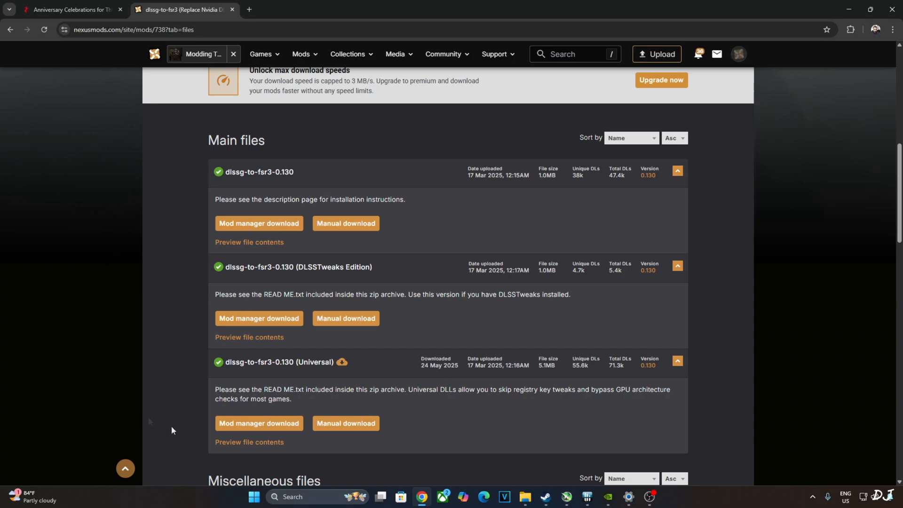
left_click(345, 429)
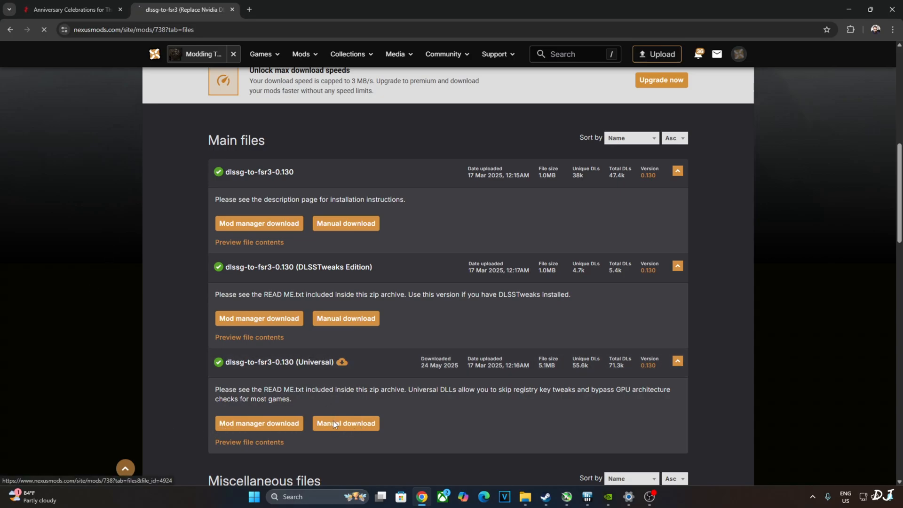
left_click(345, 422)
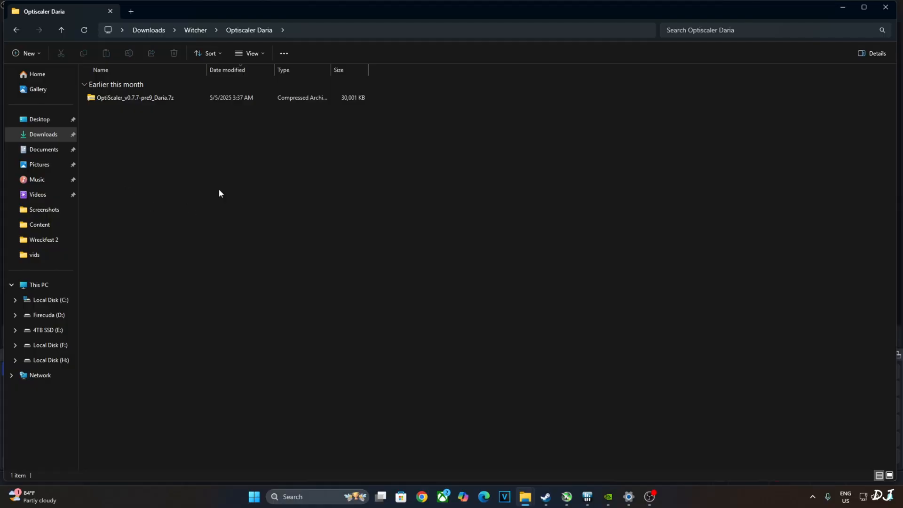
Copy OptiScaler.dll, OptiScaler.ini and amd_fidelityfx_dx12.dll from the OptiScaler archive, then reach The Witcher 3 in Steam.
double_click(135, 97)
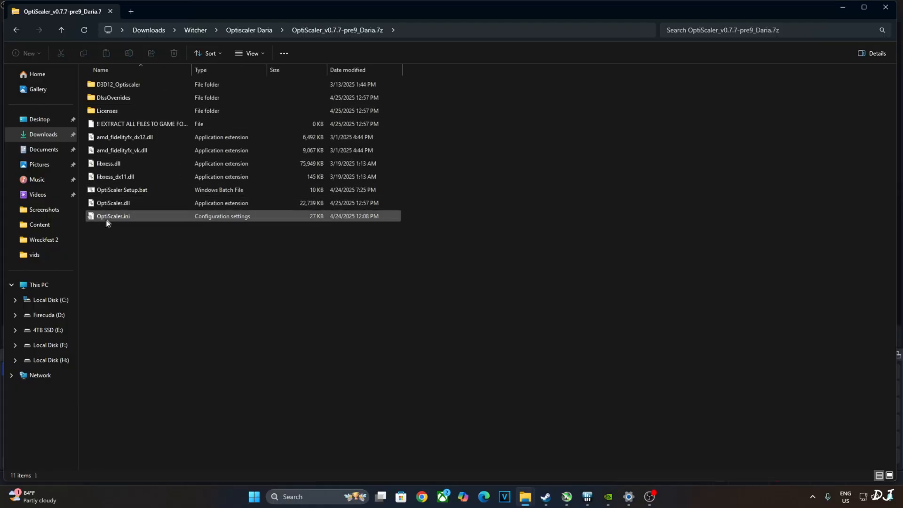
left_click(113, 203)
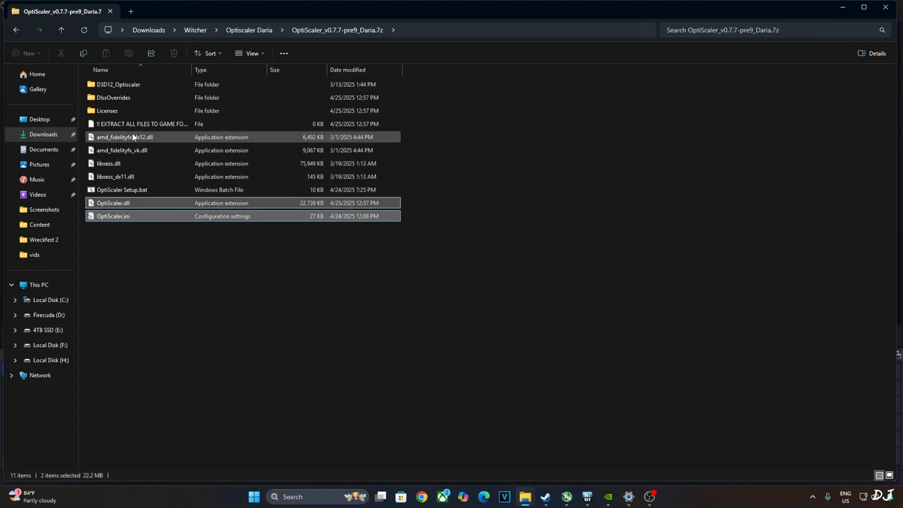
left_click(125, 137)
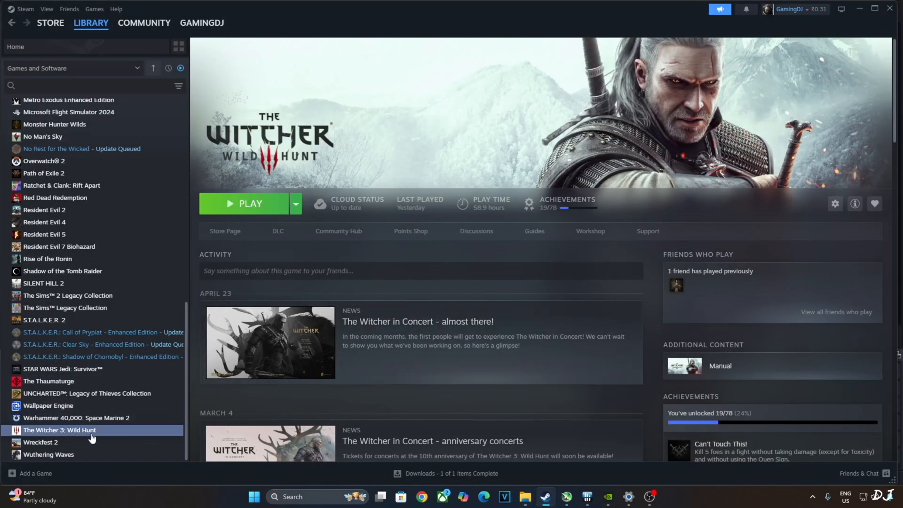
mouse_move(120, 420)
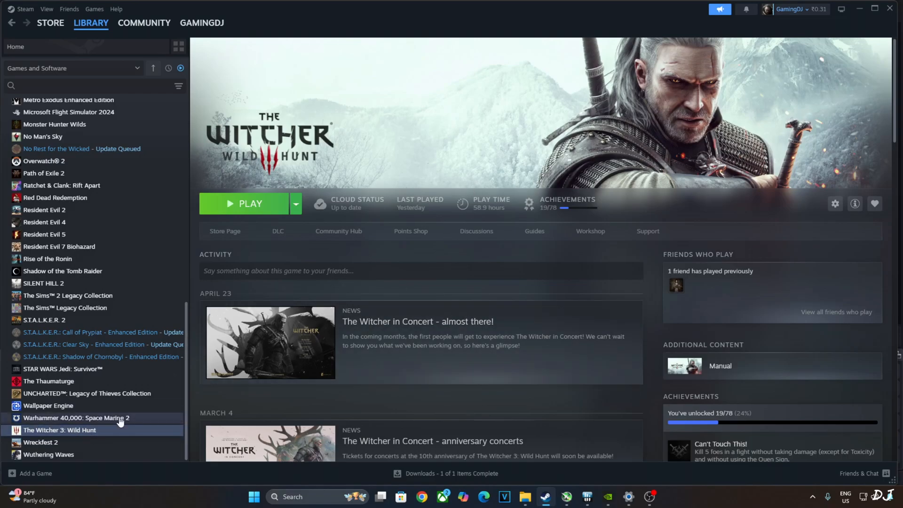
right_click(60, 429)
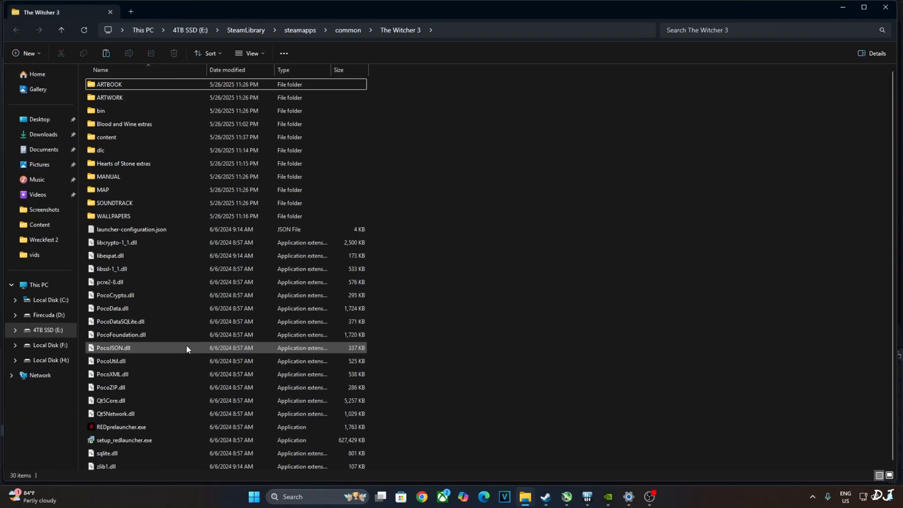
Paste the copied OptiScaler files into The Witcher 3's bin\x64_dx12 folder.
left_click(101, 111)
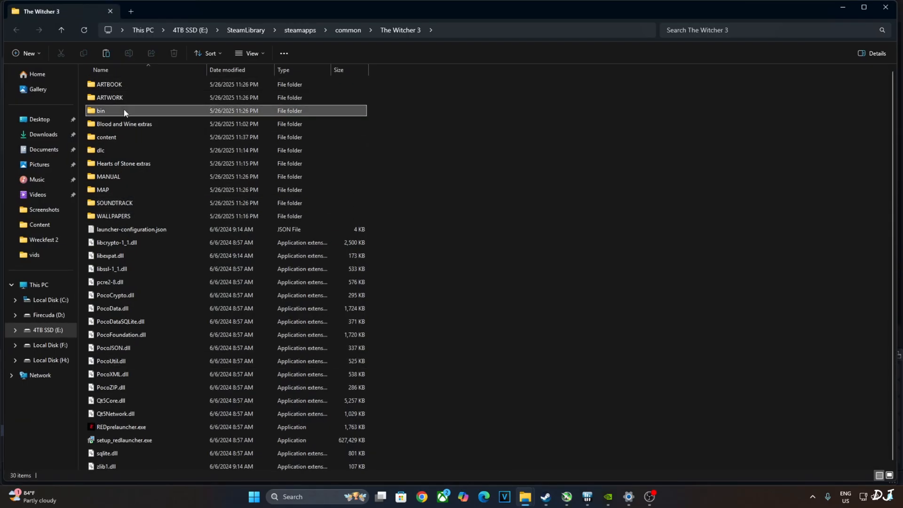
double_click(100, 111)
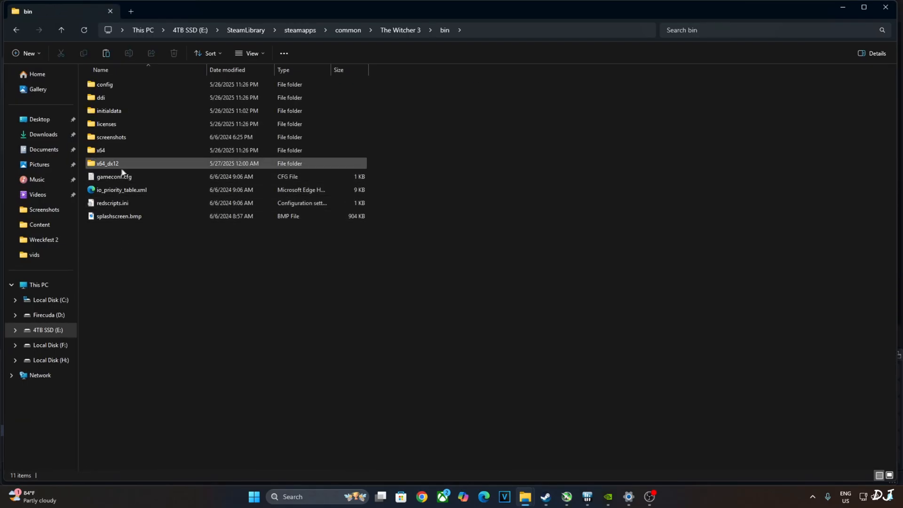
mouse_move(119, 164)
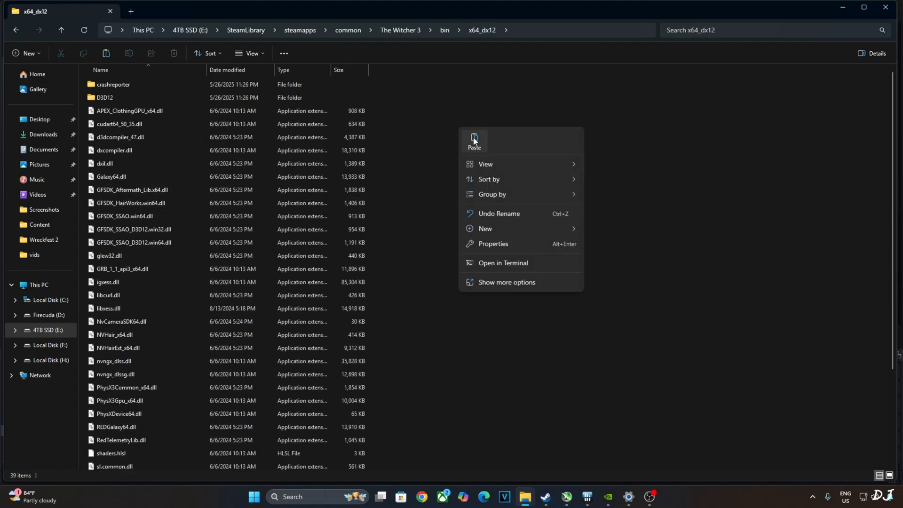
left_click(474, 141)
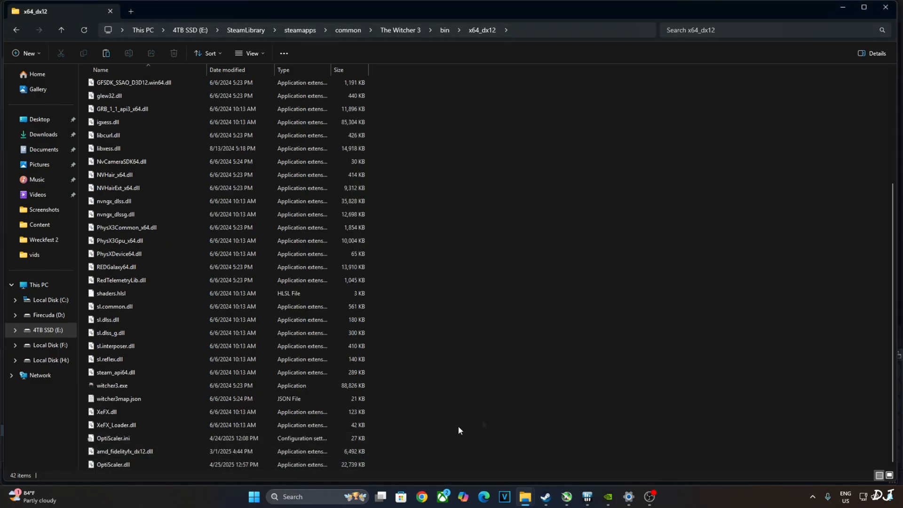
mouse_move(146, 478)
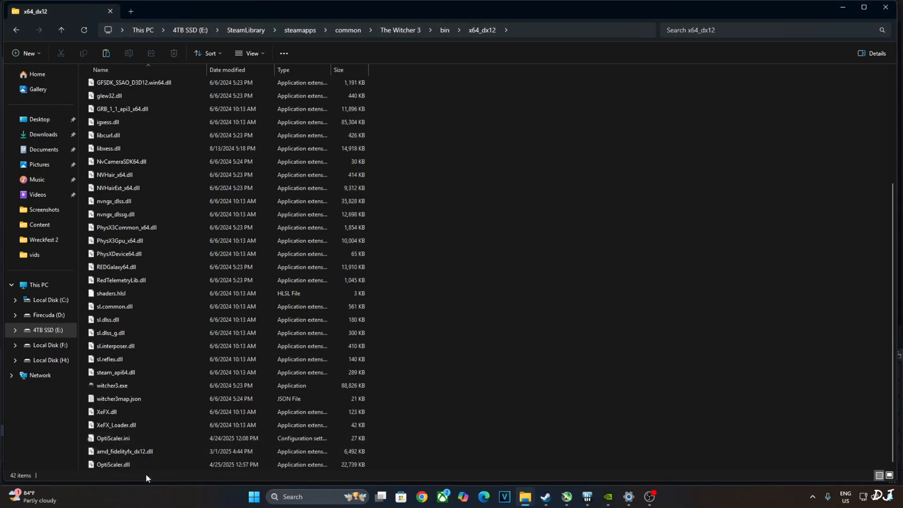
mouse_move(121, 475)
type("winmm")
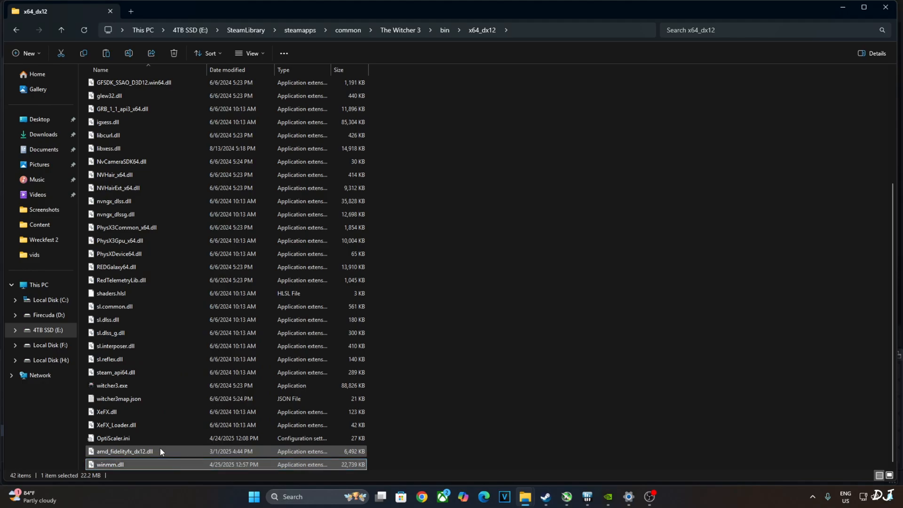
Set FGType=nukems under [FrameGen] in OptiScaler.ini, then save and close it.
left_click(113, 438)
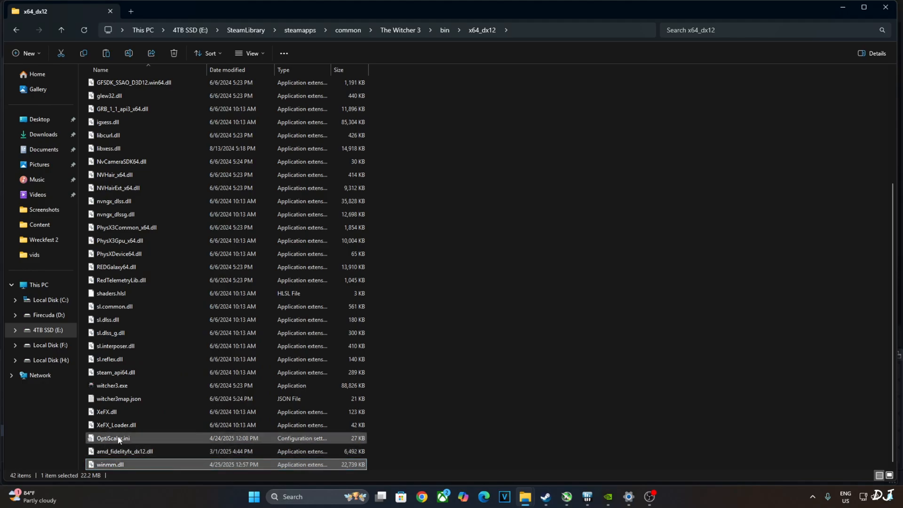
double_click(113, 438)
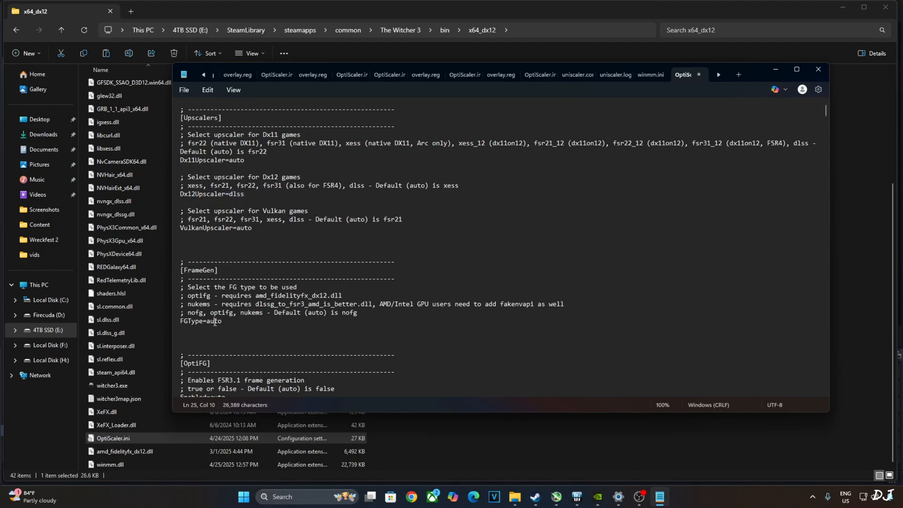
type("nu")
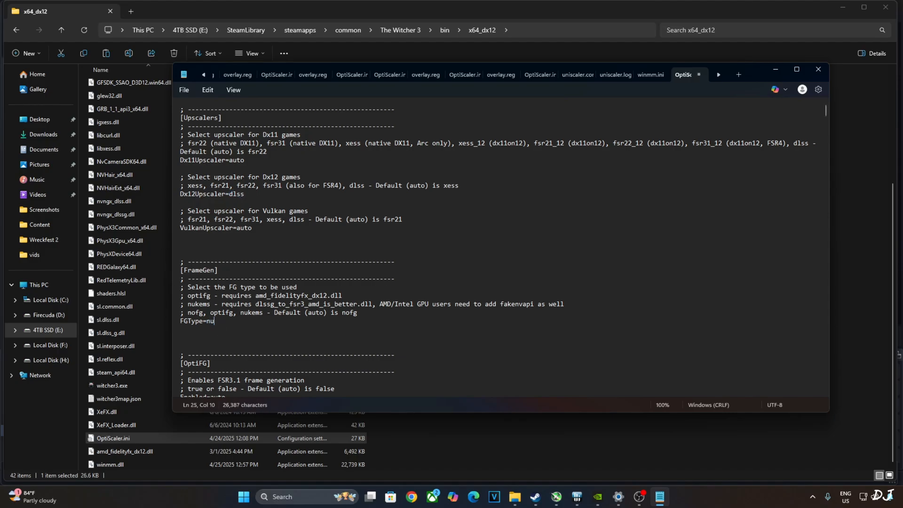
type("kems")
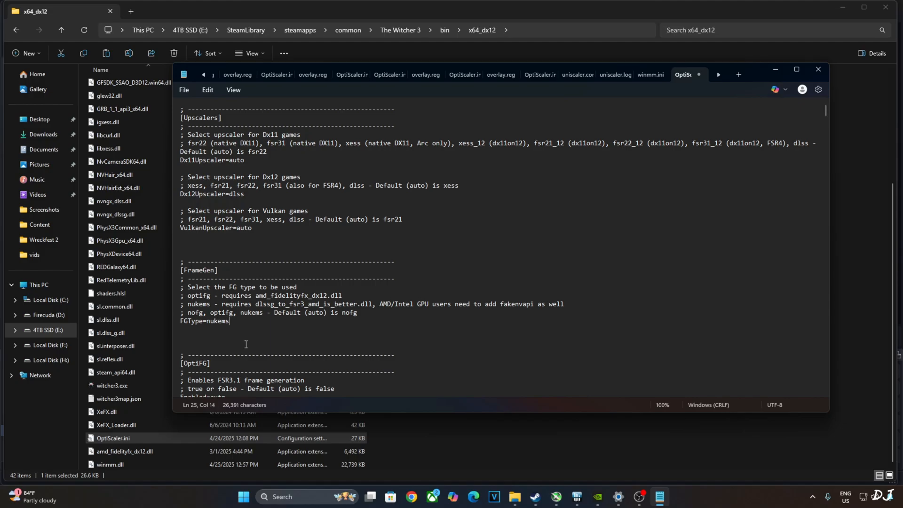
left_click(183, 91)
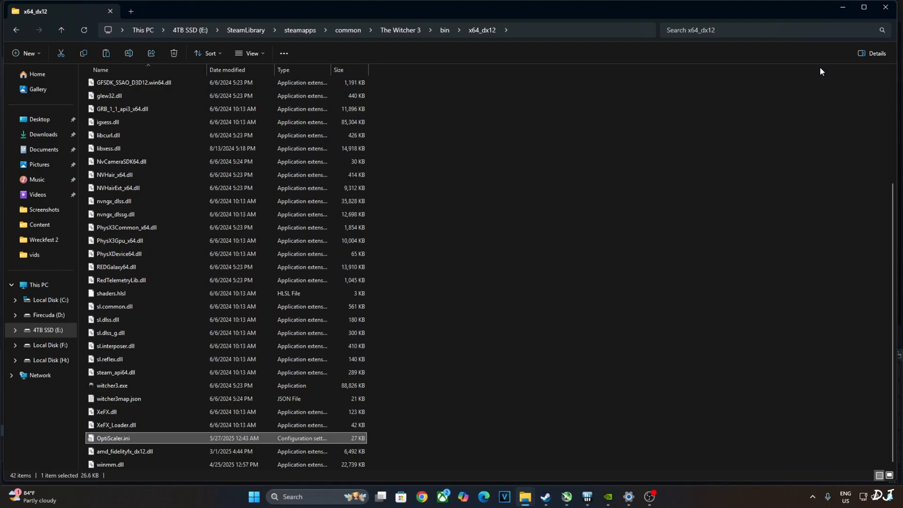
Copy dlssg_to_fsr3_amd_is_better.dll from the archive's dll_version folder.
left_click(173, 11)
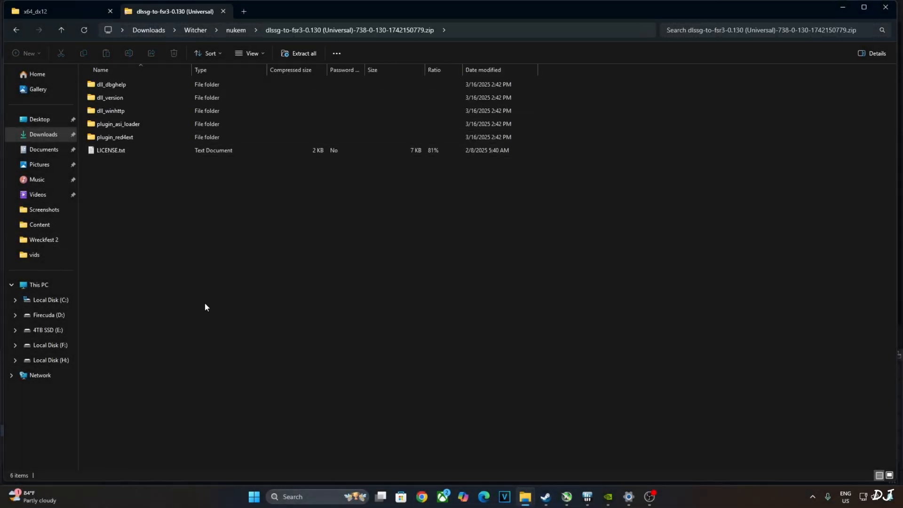
double_click(109, 97)
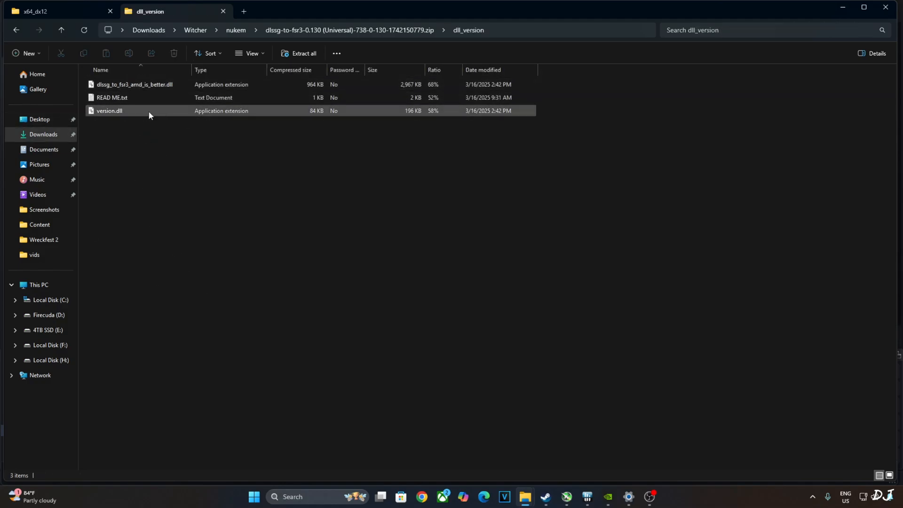
left_click(135, 84)
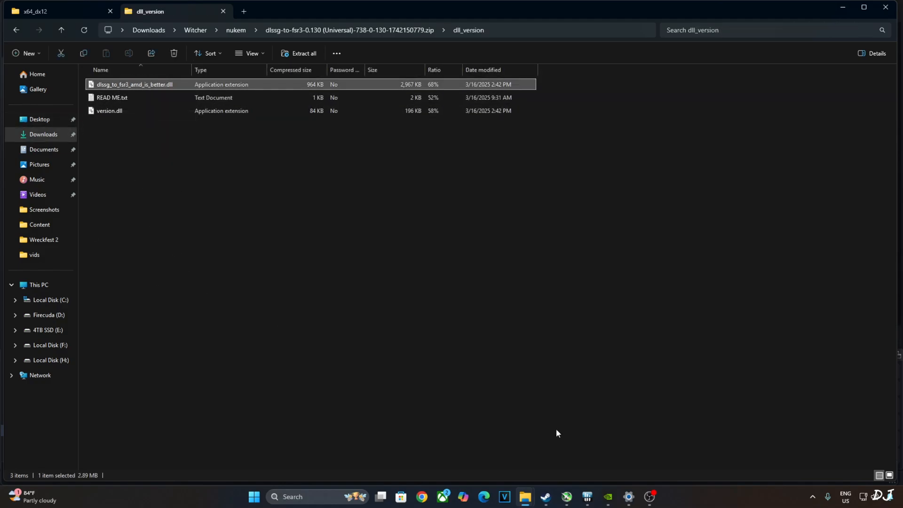
left_click(544, 497)
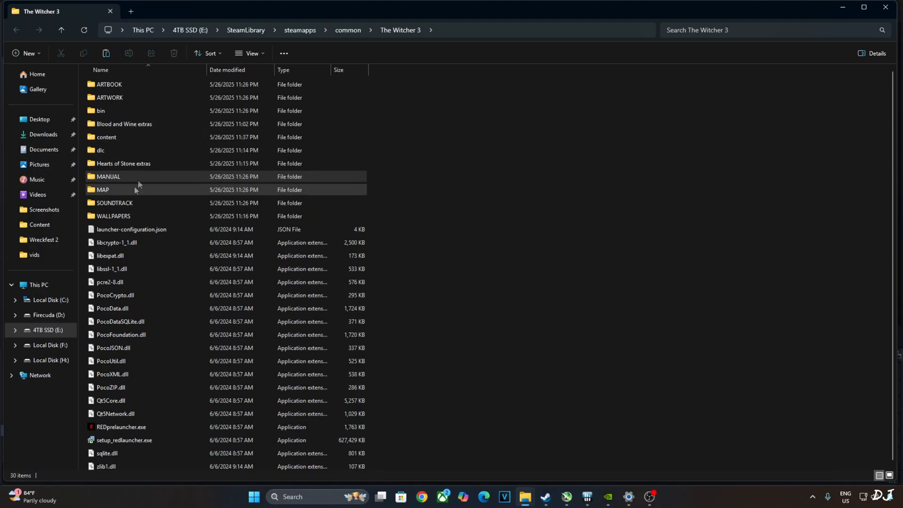
Paste the dll into The Witcher 3\bin\x64_dx12 folder.
double_click(100, 110)
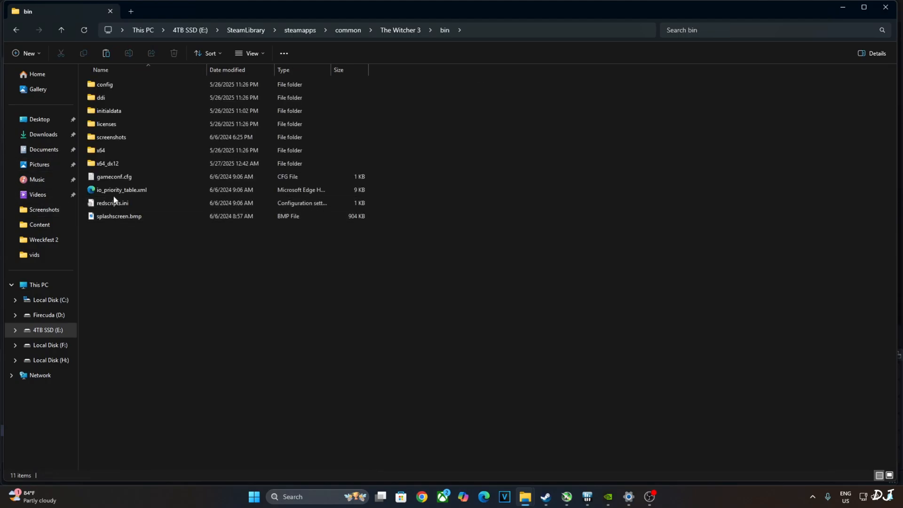
left_click(106, 166)
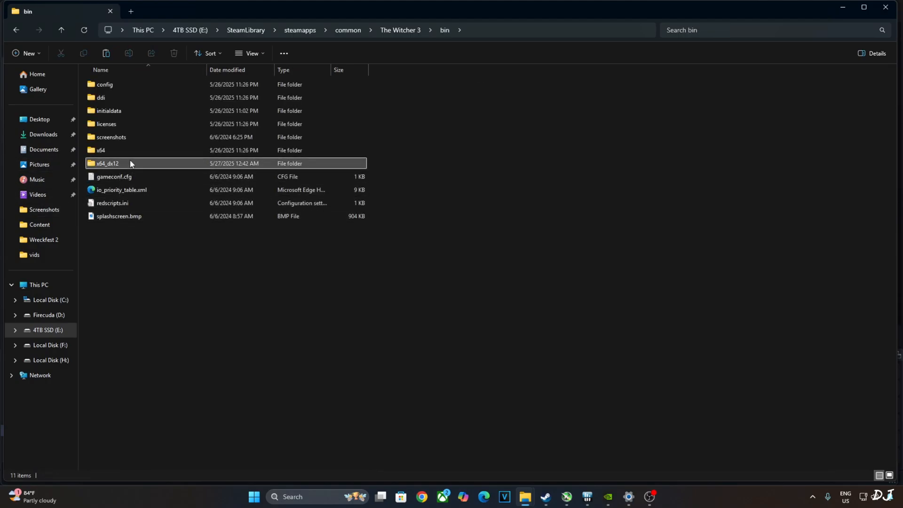
double_click(106, 164)
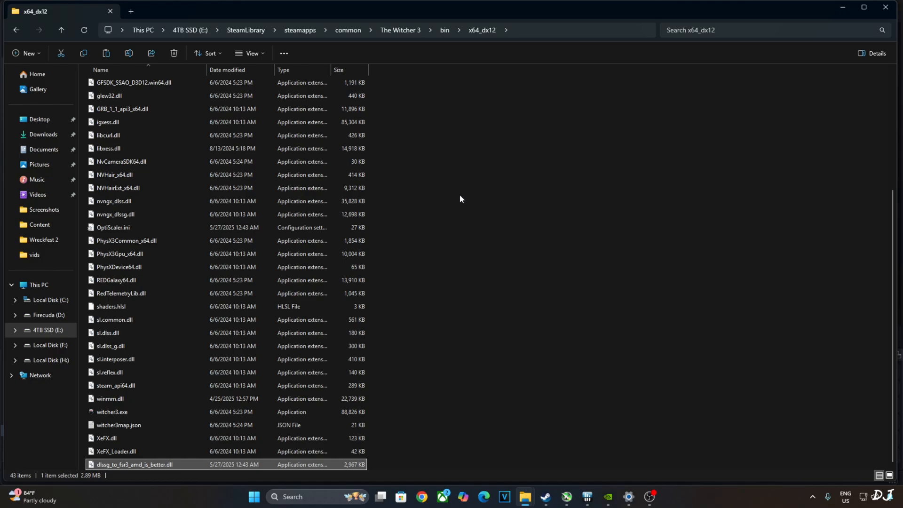
right_click(460, 198)
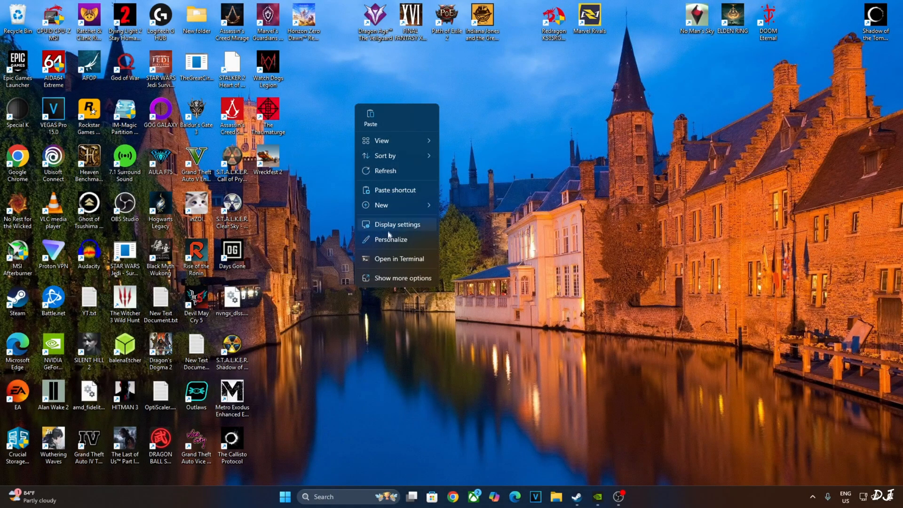
Expand Advanced graphics settings to confirm GPU scheduling and variable refresh rate are On.
left_click(396, 223)
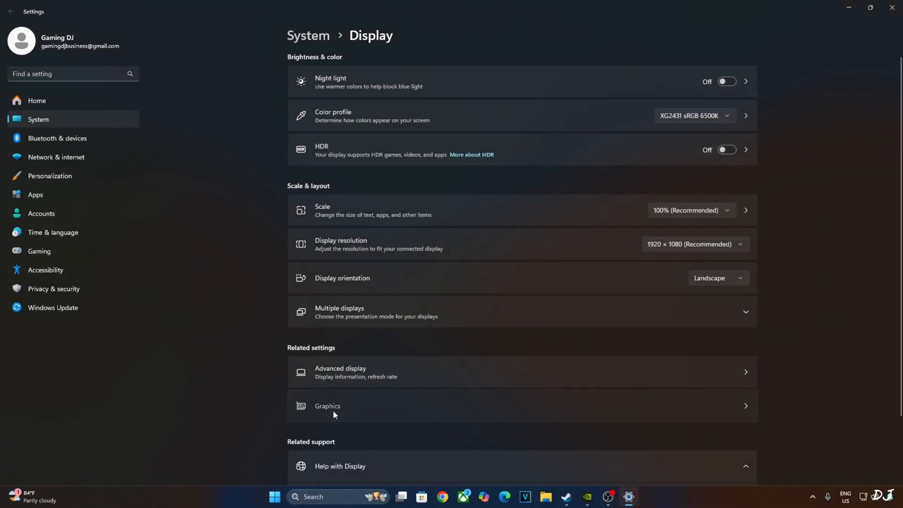
left_click(327, 405)
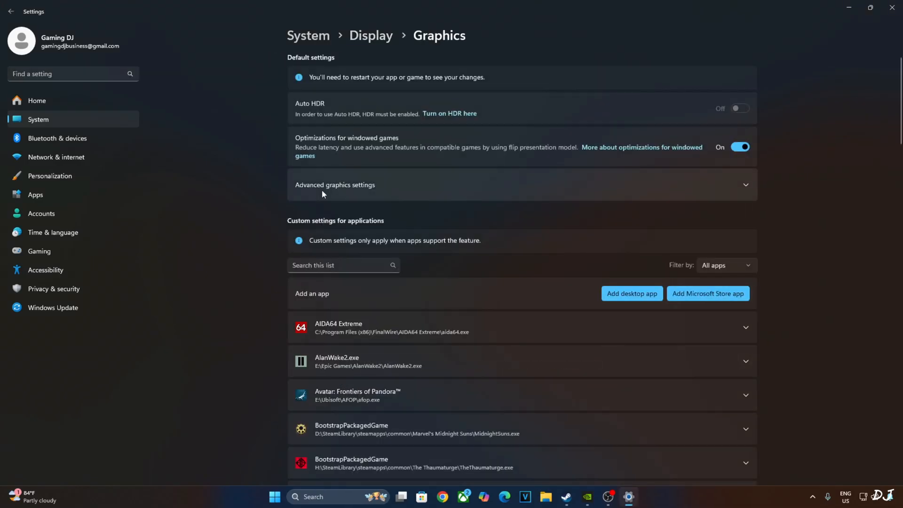
left_click(335, 186)
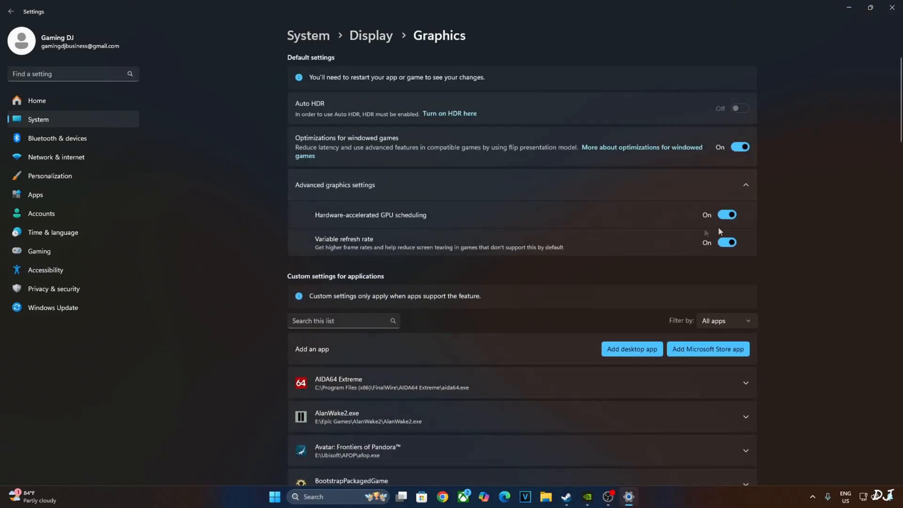
mouse_move(491, 225)
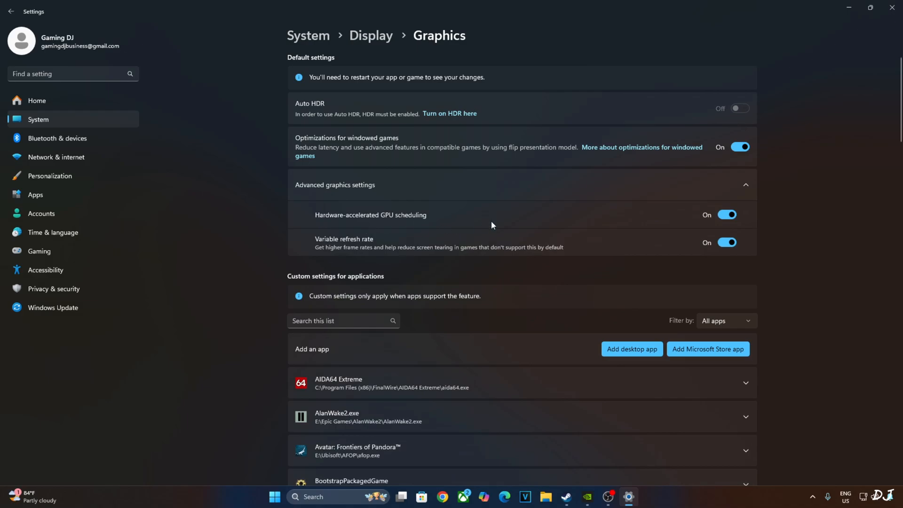
mouse_move(514, 261)
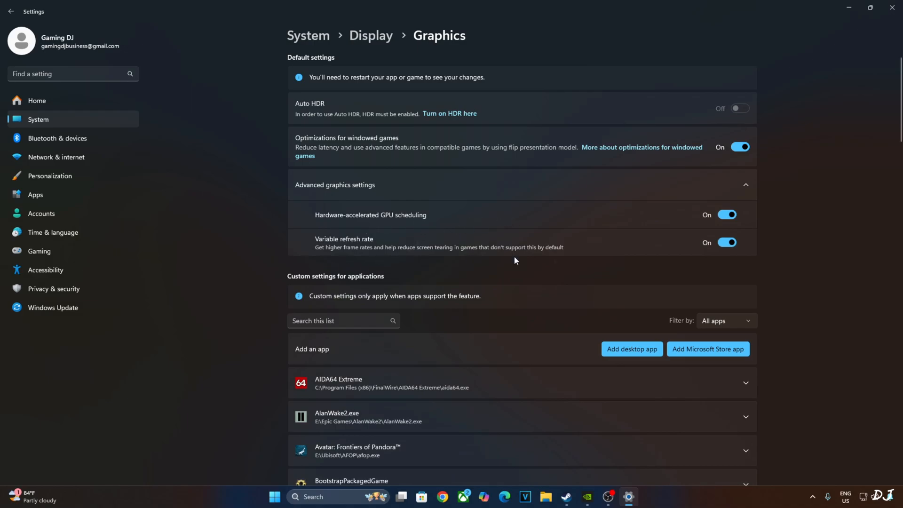
mouse_move(247, 240)
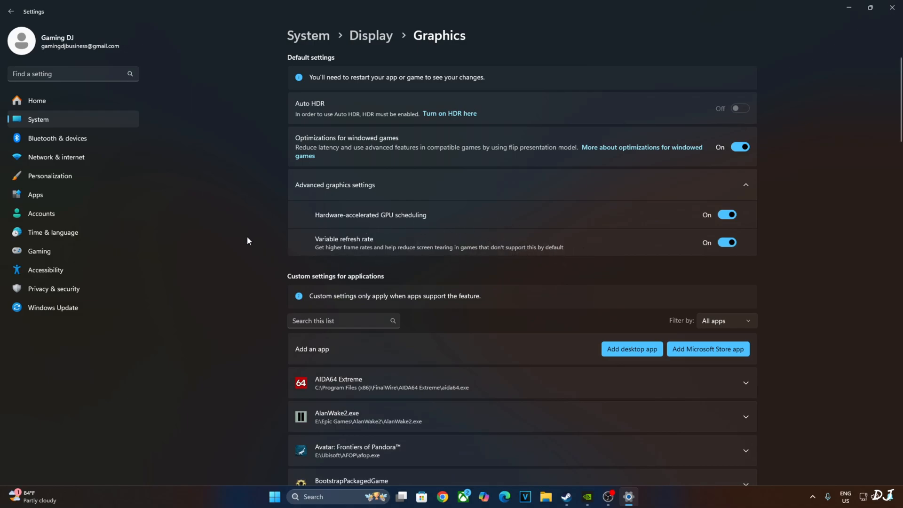
left_click(273, 497)
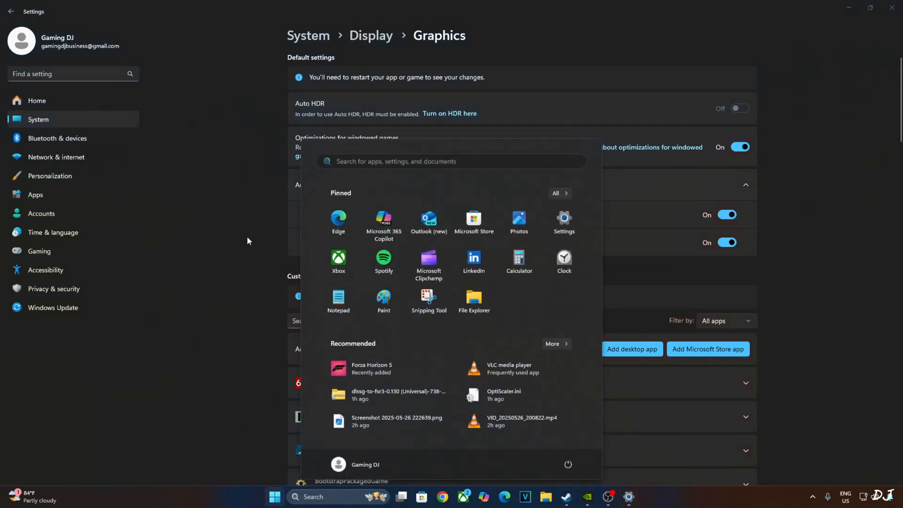
In NVIDIA Control Panel, view The Witcher 3's program 3D settings with Vertical sync On.
type("nvIDIA Control Panel")
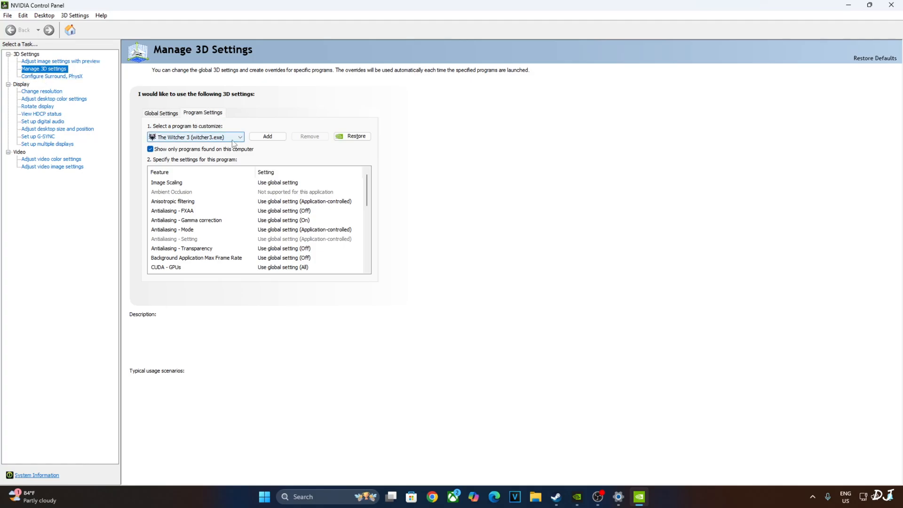
scroll("down", 3)
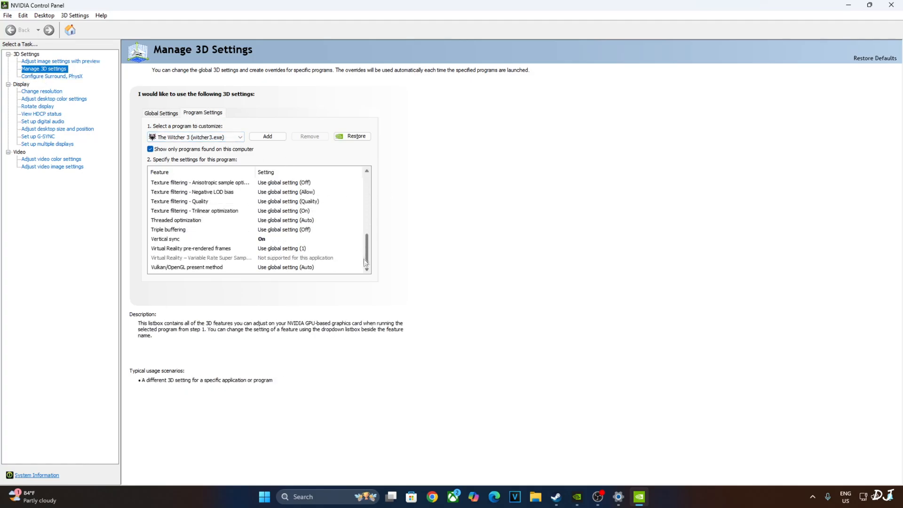
left_click(201, 258)
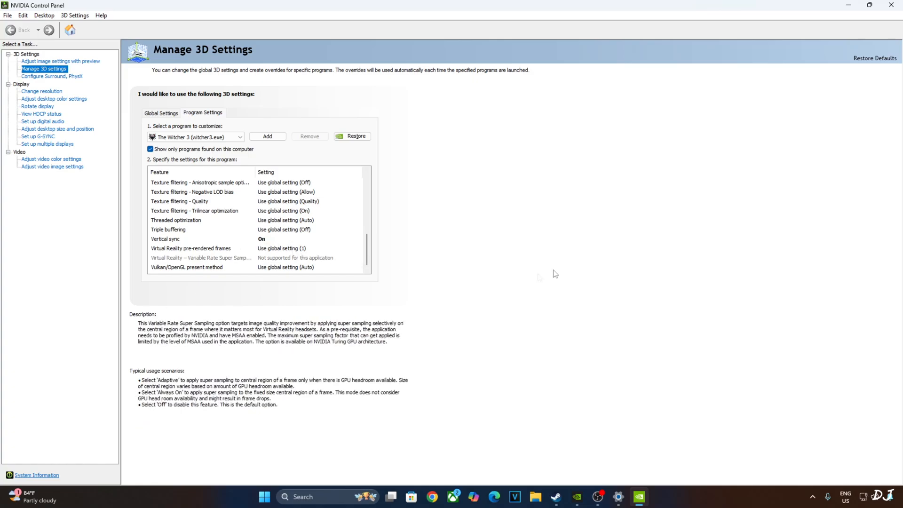
mouse_move(528, 273)
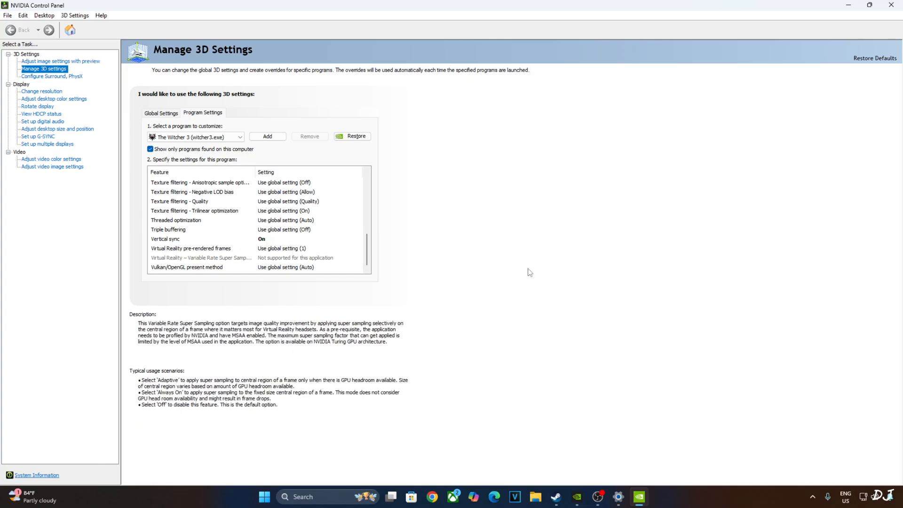
left_click(176, 220)
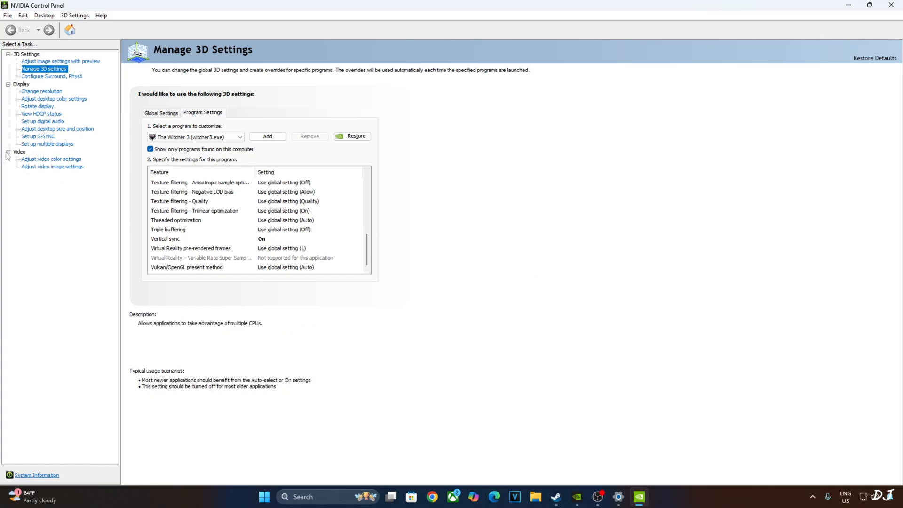
left_click(38, 136)
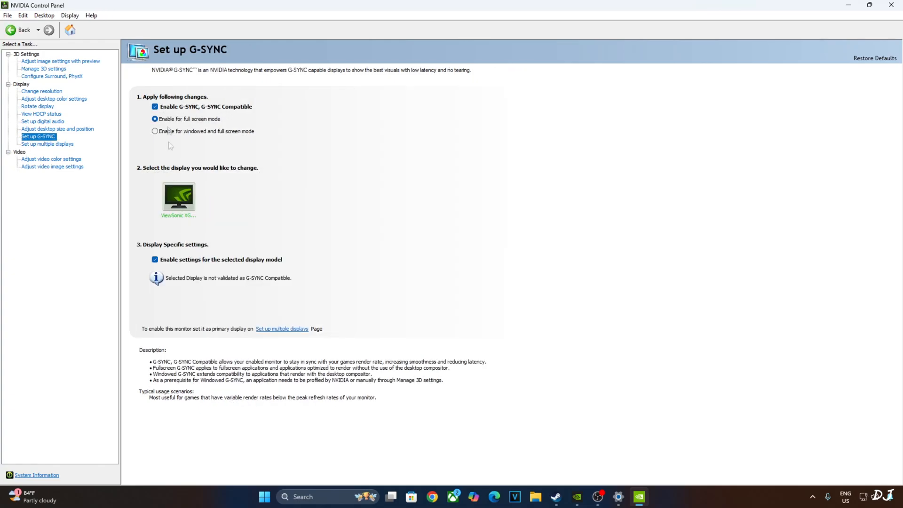
mouse_move(202, 273)
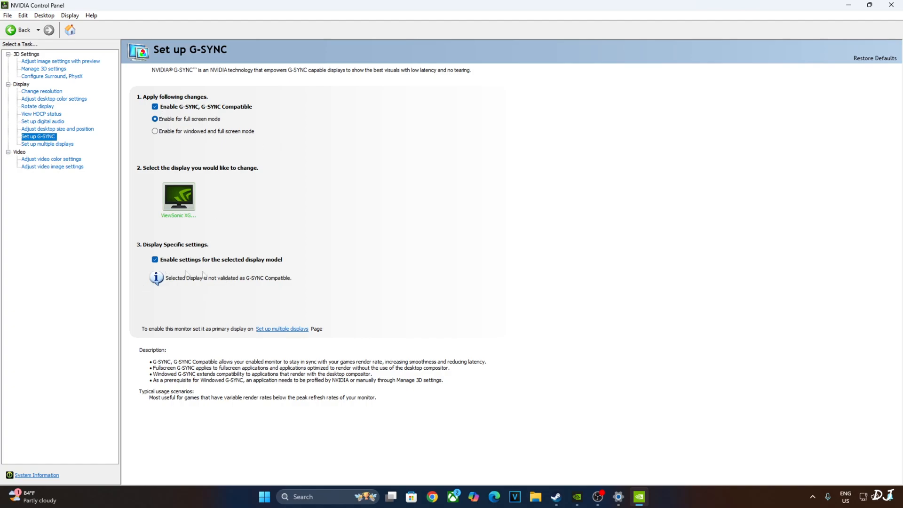
mouse_move(359, 265)
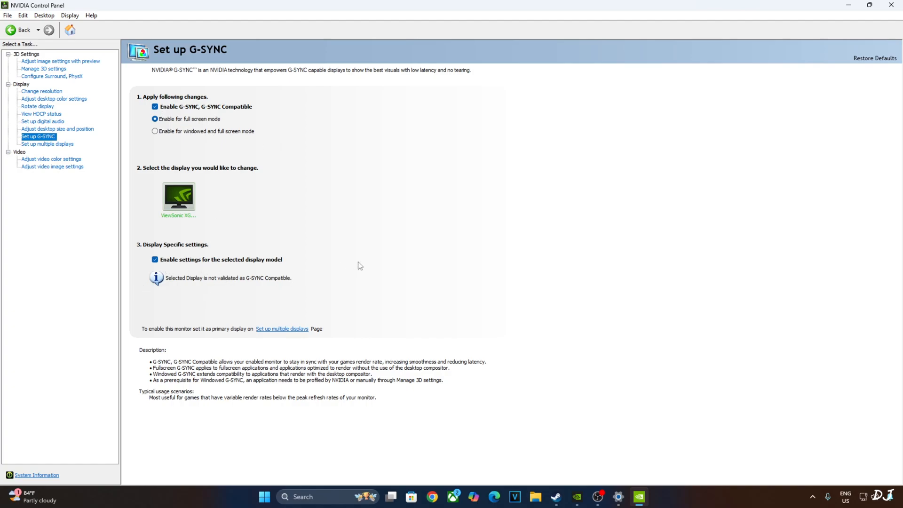
mouse_move(368, 244)
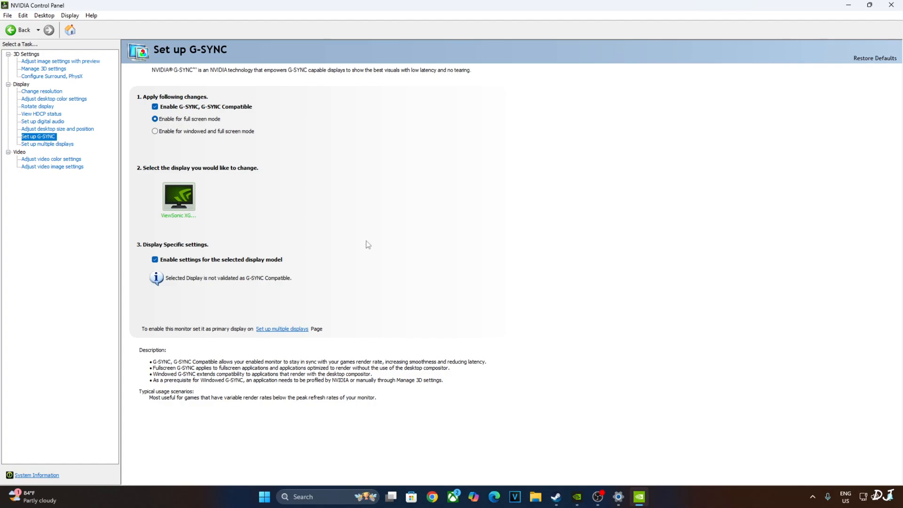
mouse_move(70, 16)
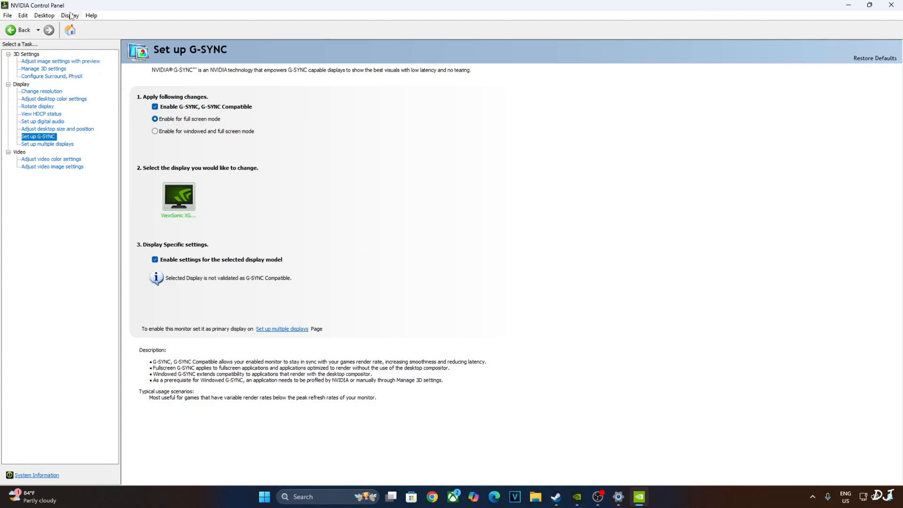
Confirm the G-SYNC Compatible indicator is on, then switch to the NVIDIA app.
left_click(69, 15)
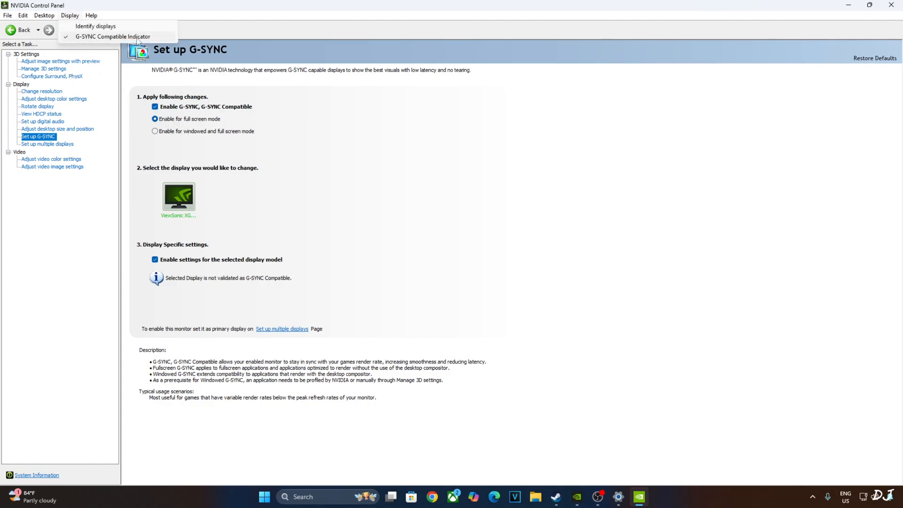
mouse_move(624, 367)
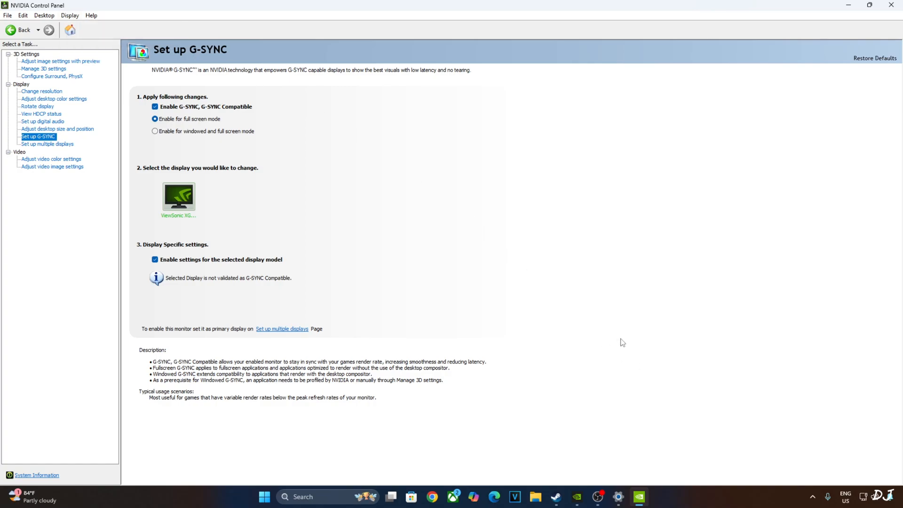
mouse_move(501, 365)
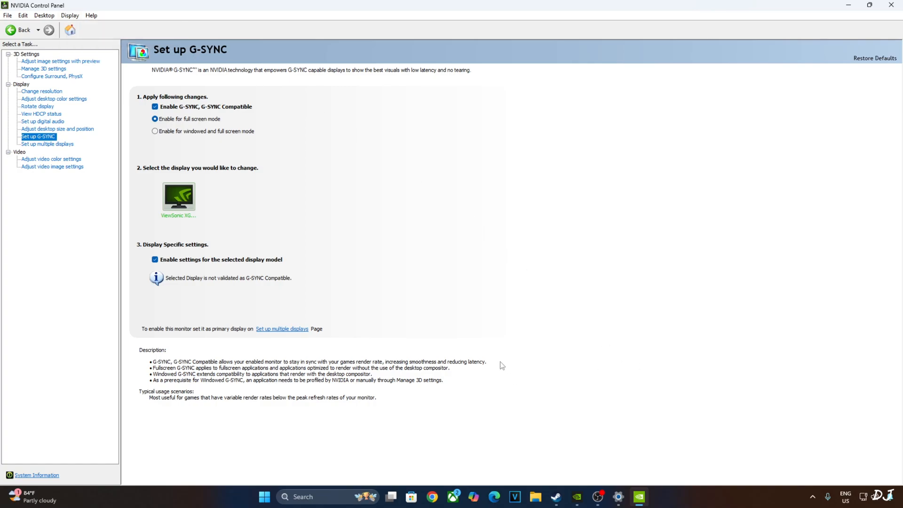
left_click(302, 497)
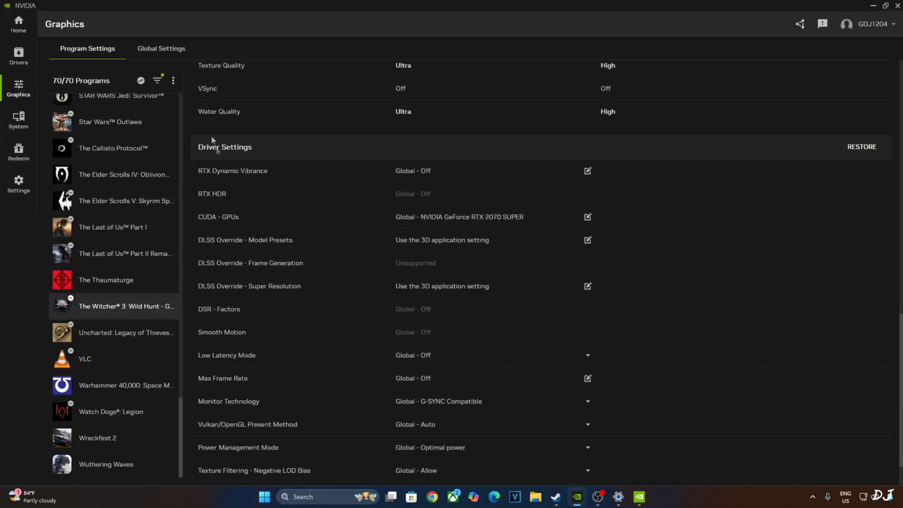
Override The Witcher 3's DLSS model presets per technology, setting Super Resolution to Latest.
left_click(173, 80)
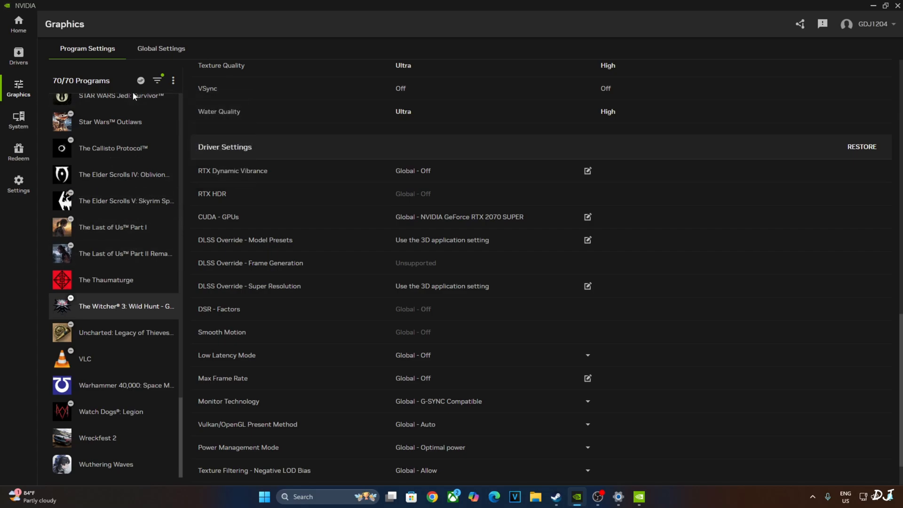
mouse_move(96, 140)
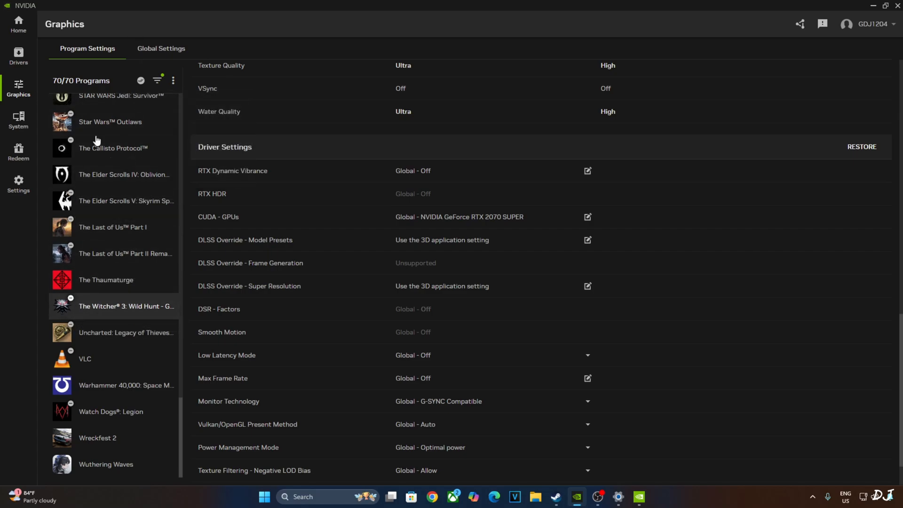
mouse_move(299, 174)
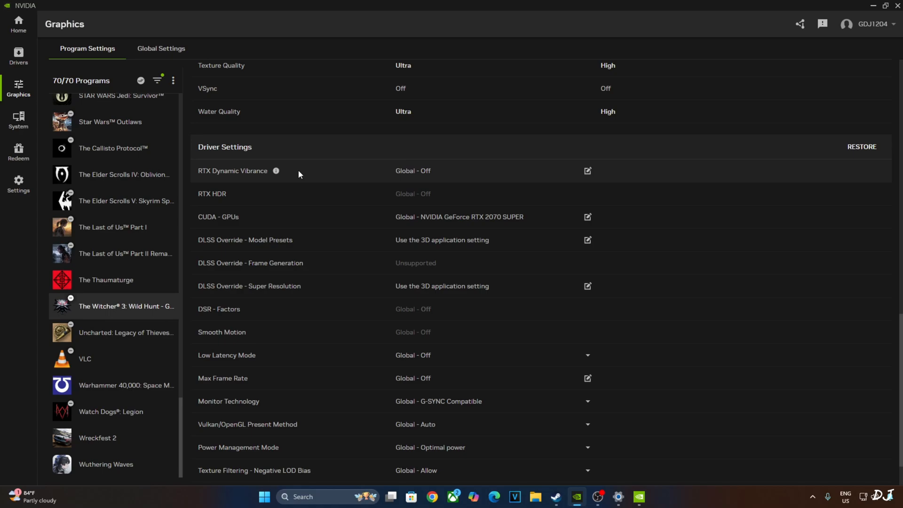
scroll("down", 3)
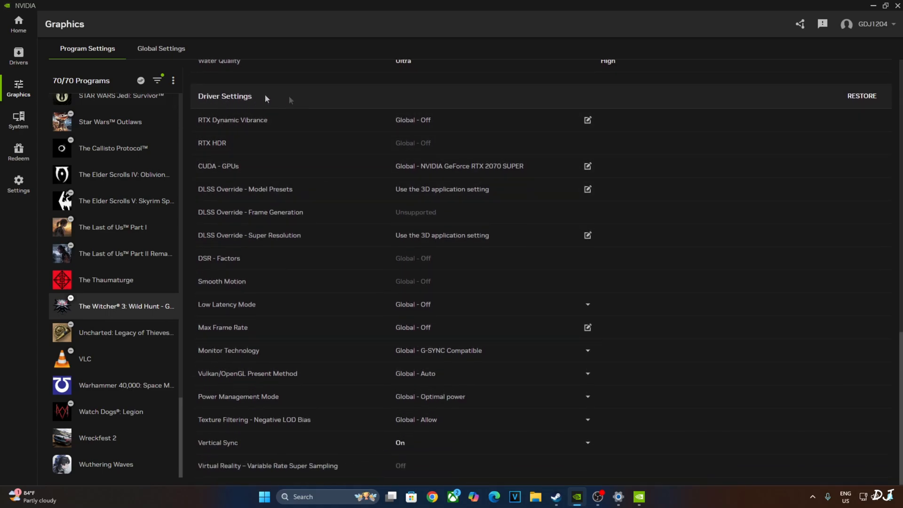
mouse_move(594, 197)
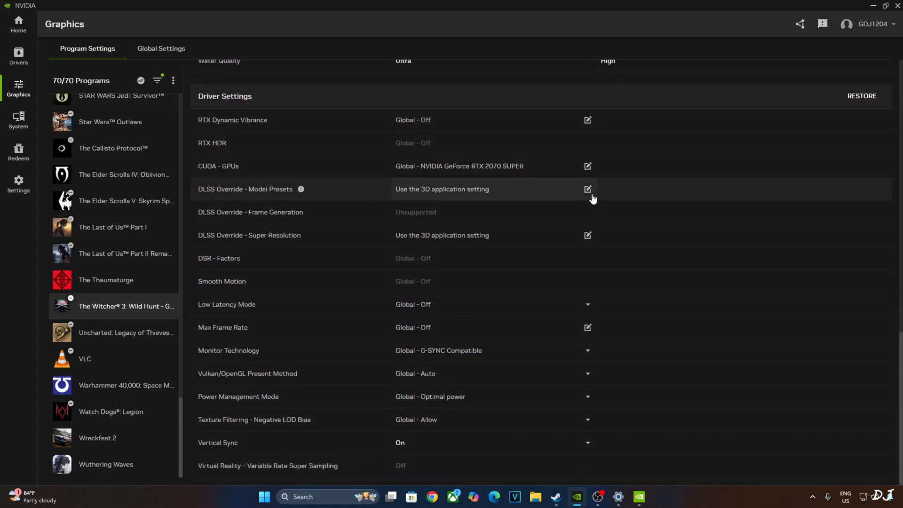
mouse_move(232, 201)
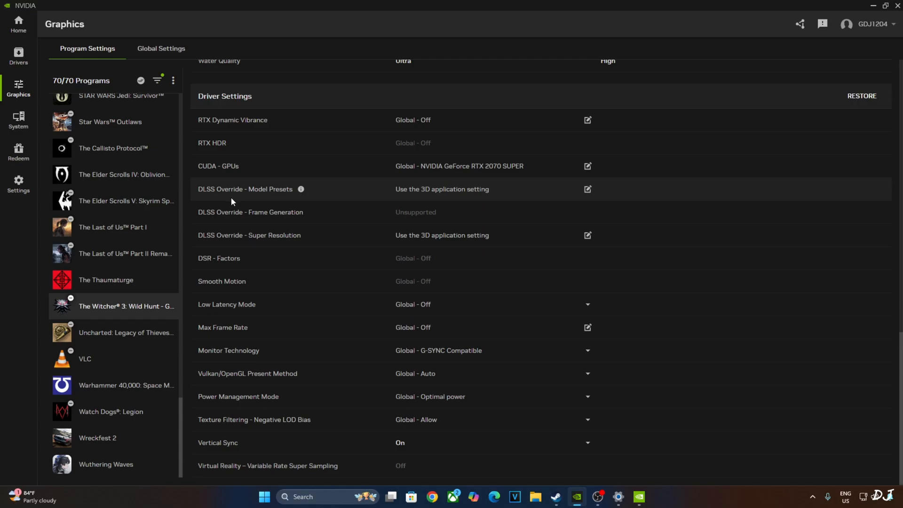
left_click(586, 189)
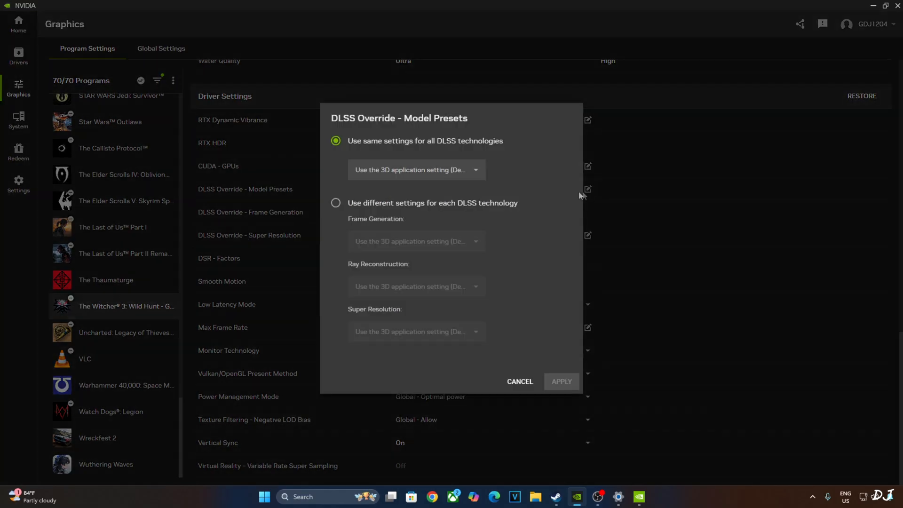
left_click(336, 203)
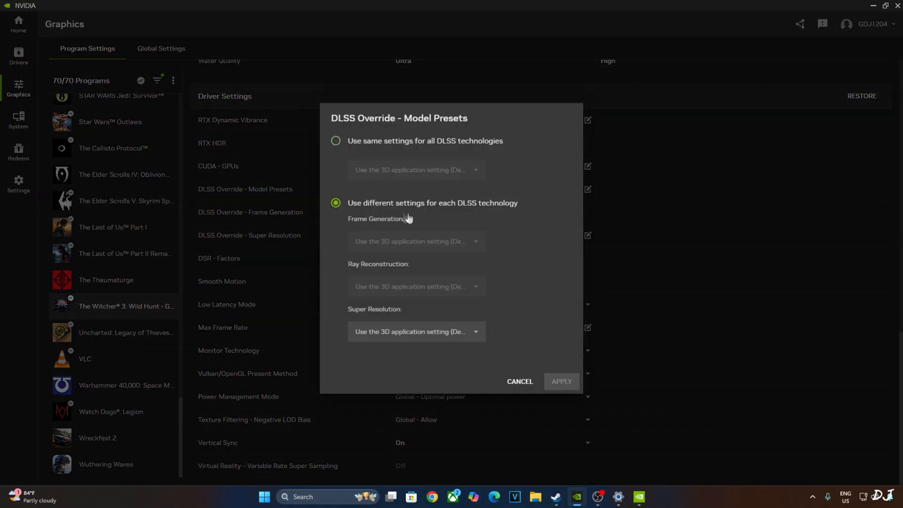
mouse_move(328, 281)
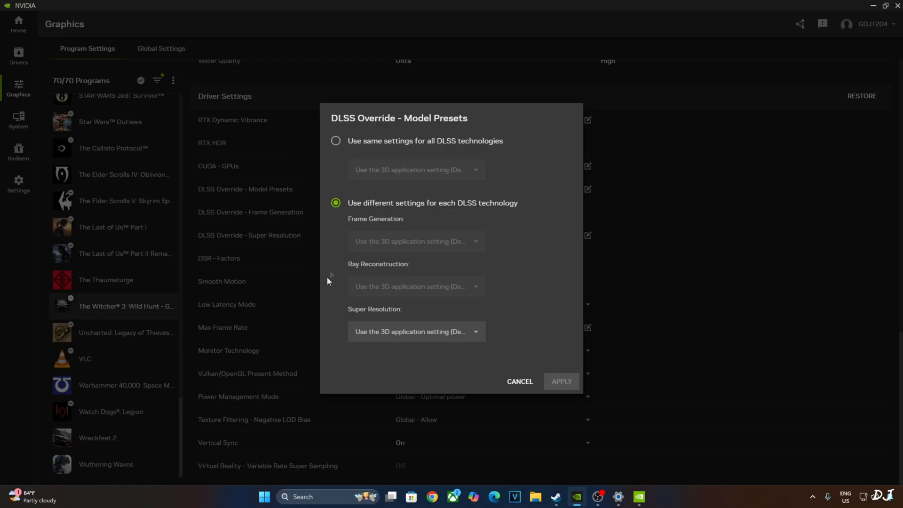
mouse_move(487, 348)
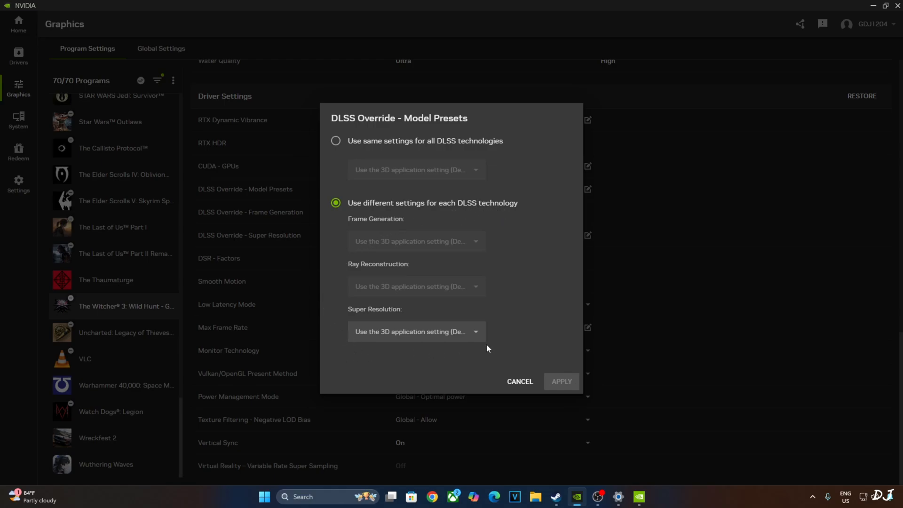
left_click(416, 331)
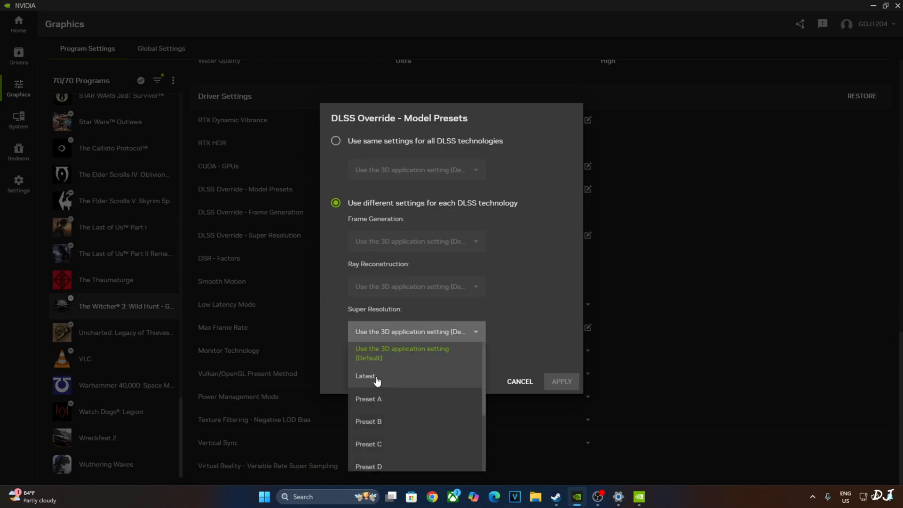
left_click(517, 381)
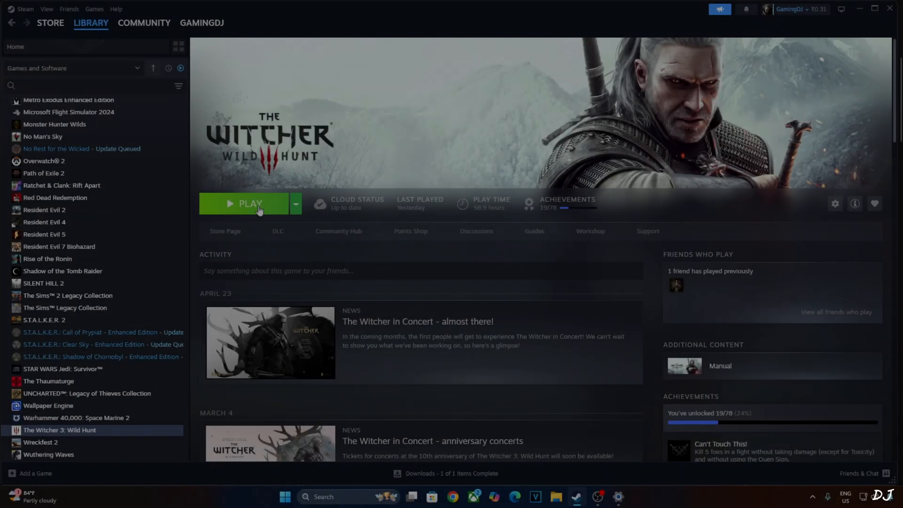
Launch The Witcher 3 and view its display settings showing DLSS Frame Generation on at 1920x1080 borderless.
left_click(250, 203)
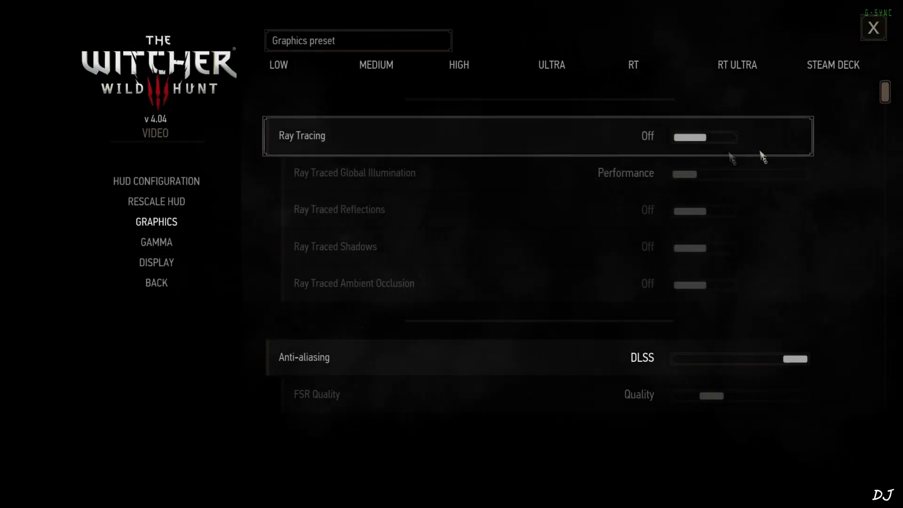
scroll("down", 3)
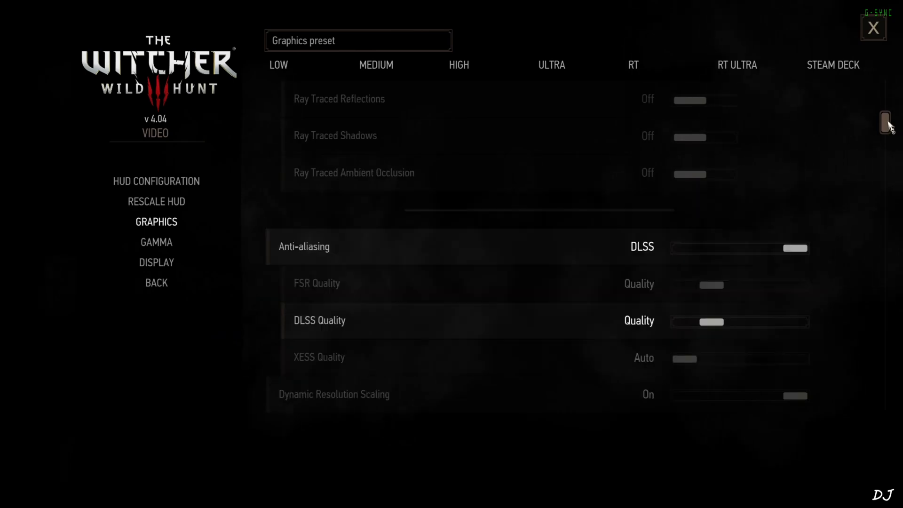
scroll("down", 3)
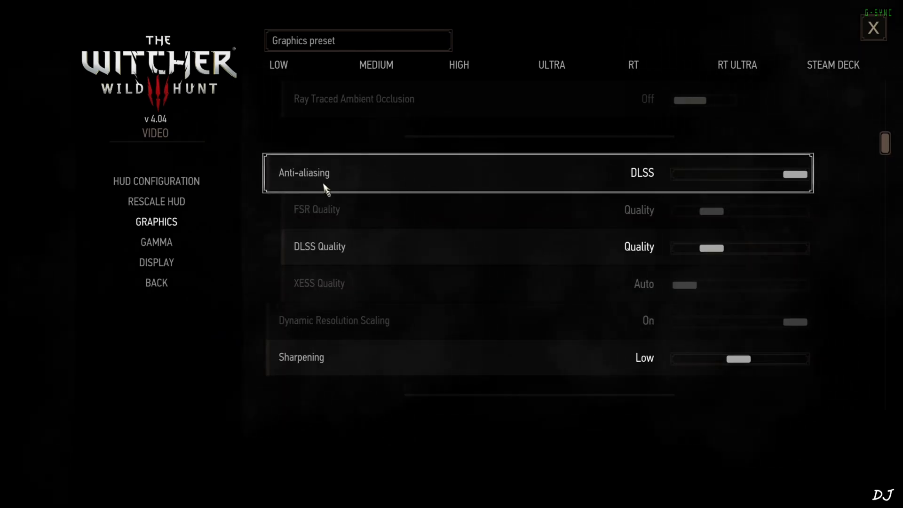
mouse_move(887, 144)
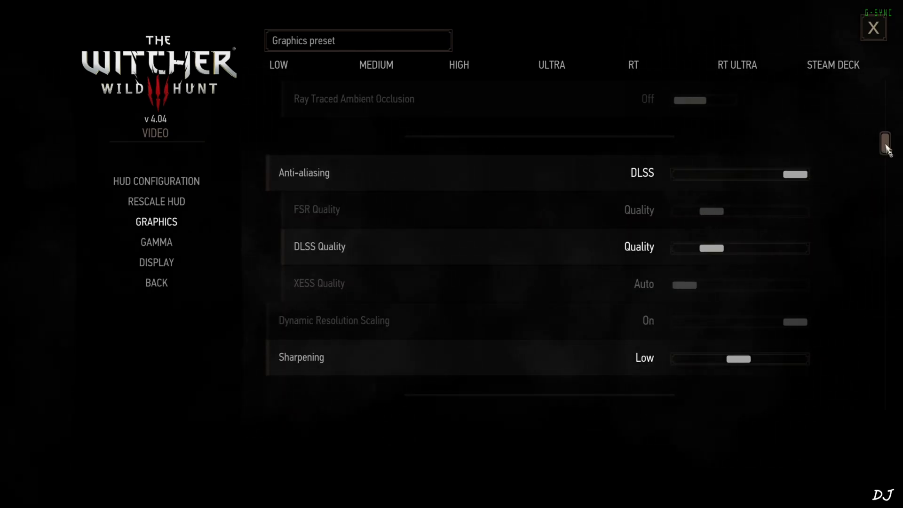
scroll("down", 3)
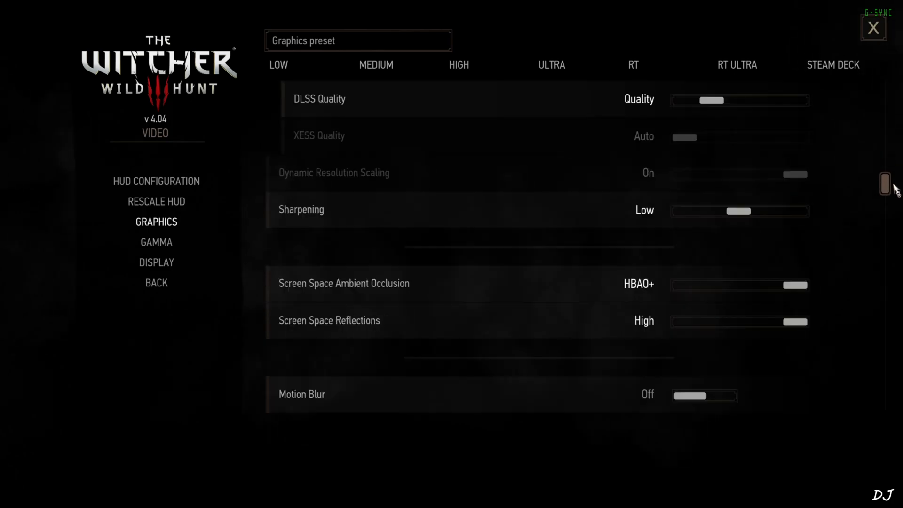
scroll("down", 3)
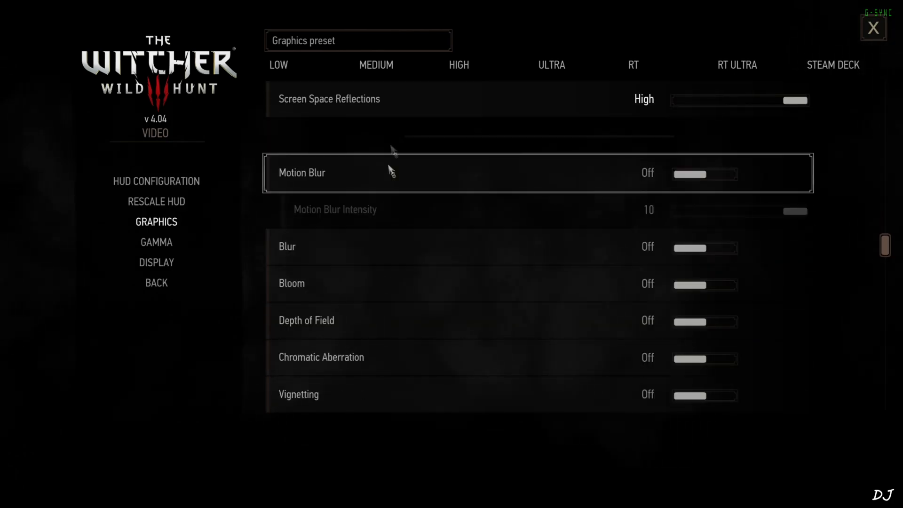
scroll("down", 3)
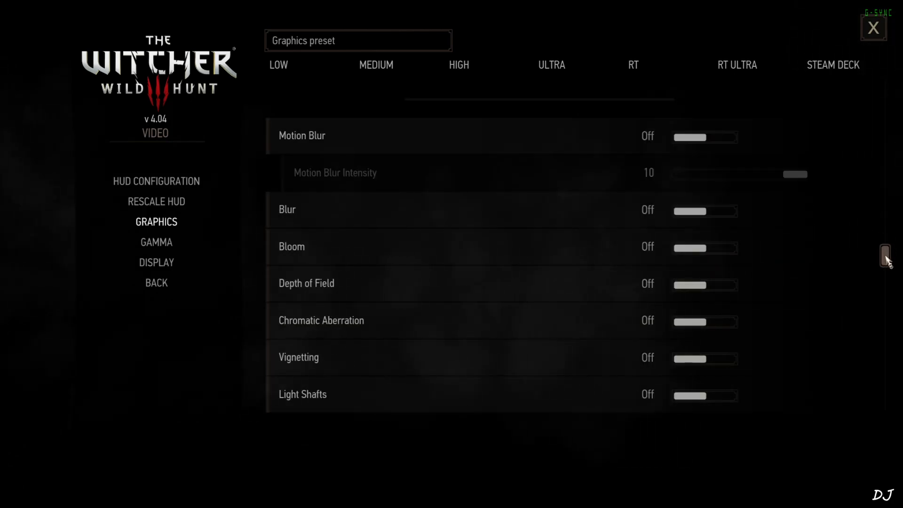
scroll("down", 3)
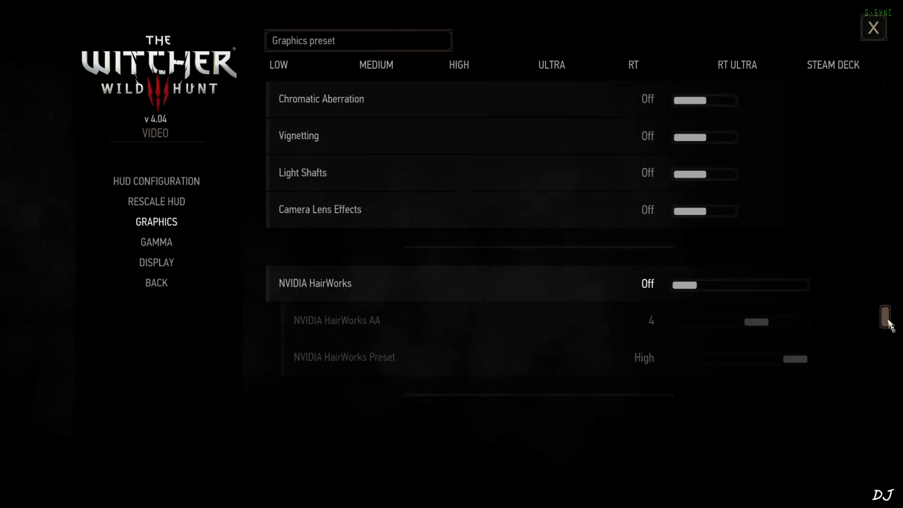
scroll("down", 3)
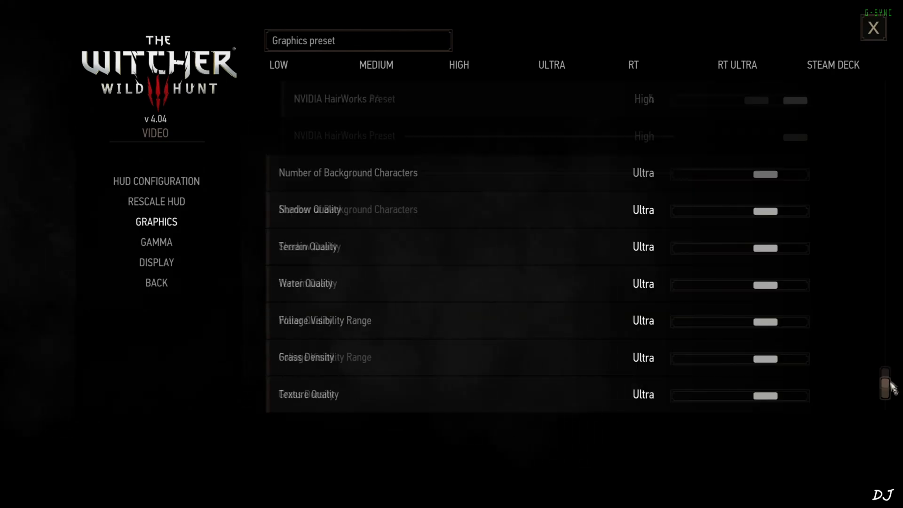
left_click(155, 263)
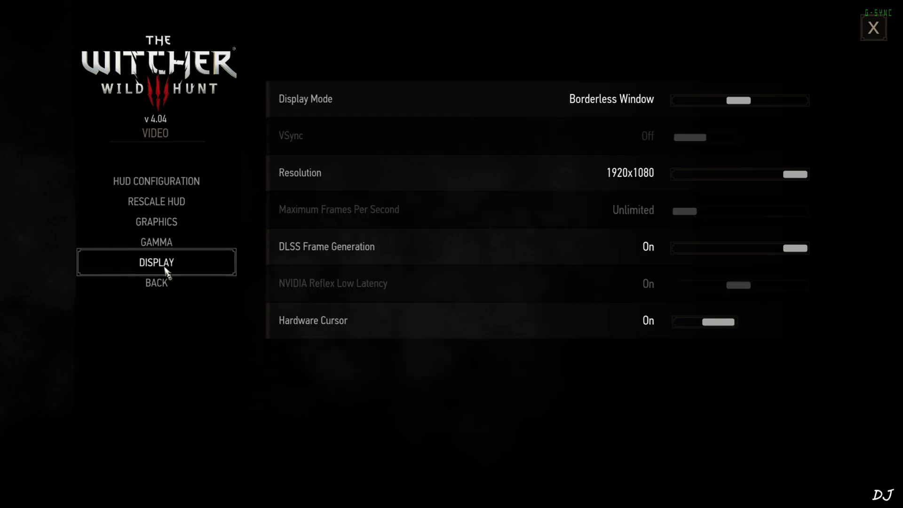
mouse_move(667, 138)
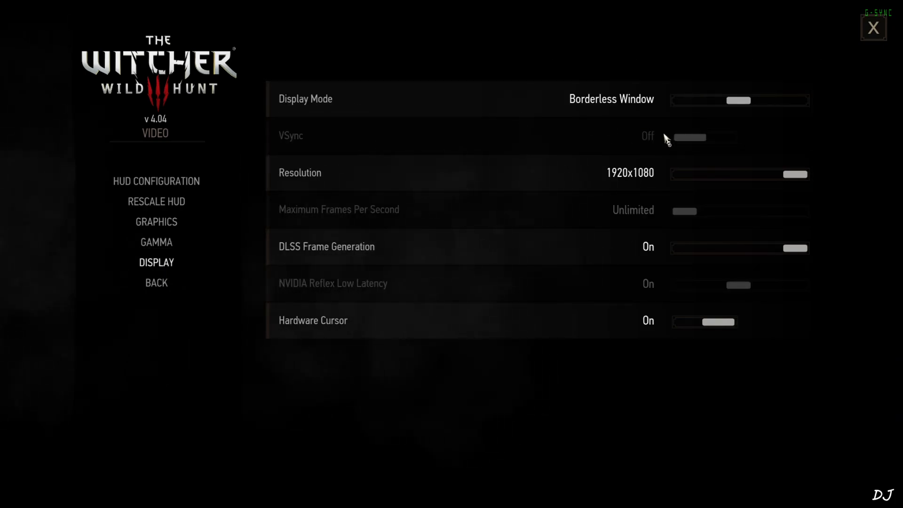
mouse_move(632, 279)
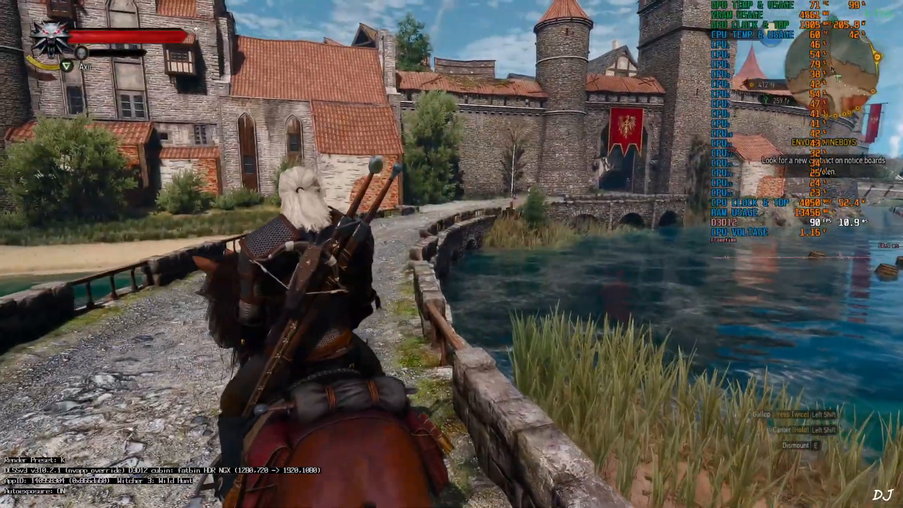
Ride forward through town while watching the FPS overlay and DLSS debug text.
key("w")
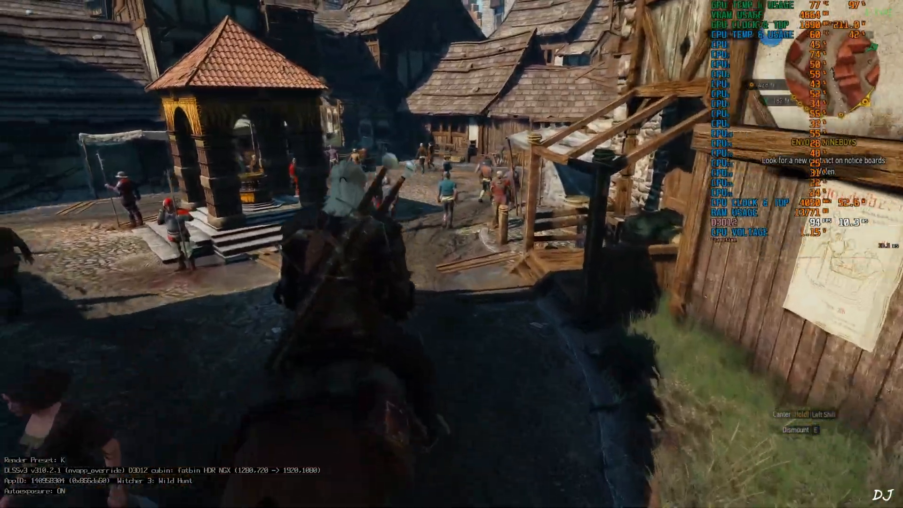
mouse_move(452, 254)
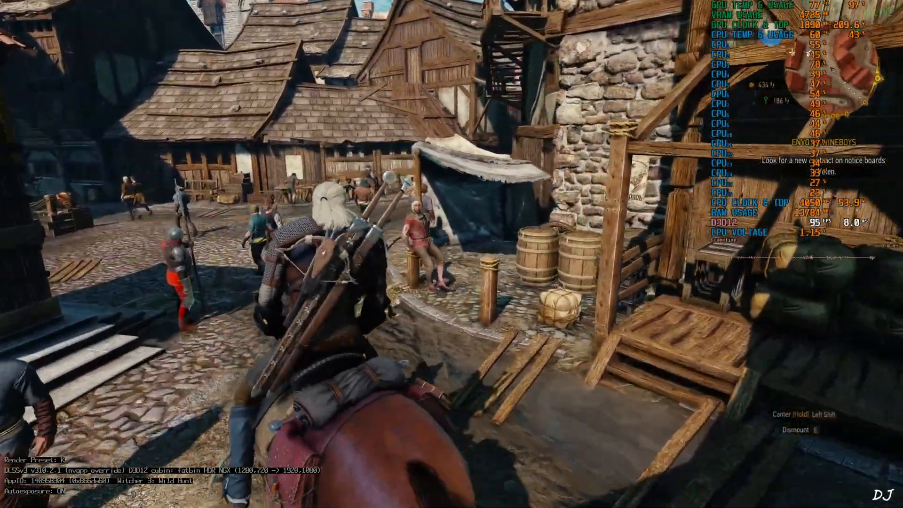
Reopen the display settings mid-session to confirm DLSS Frame Generation is still on.
key("Escape")
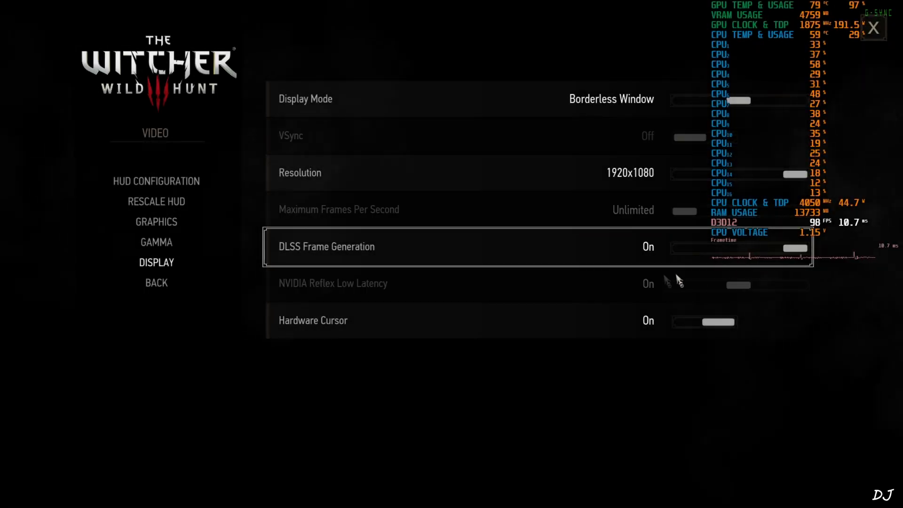
mouse_move(504, 296)
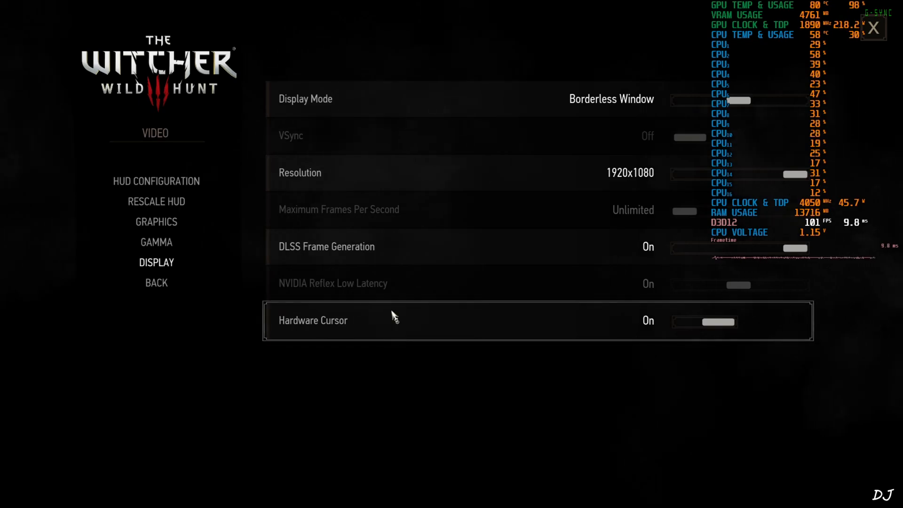
mouse_move(154, 346)
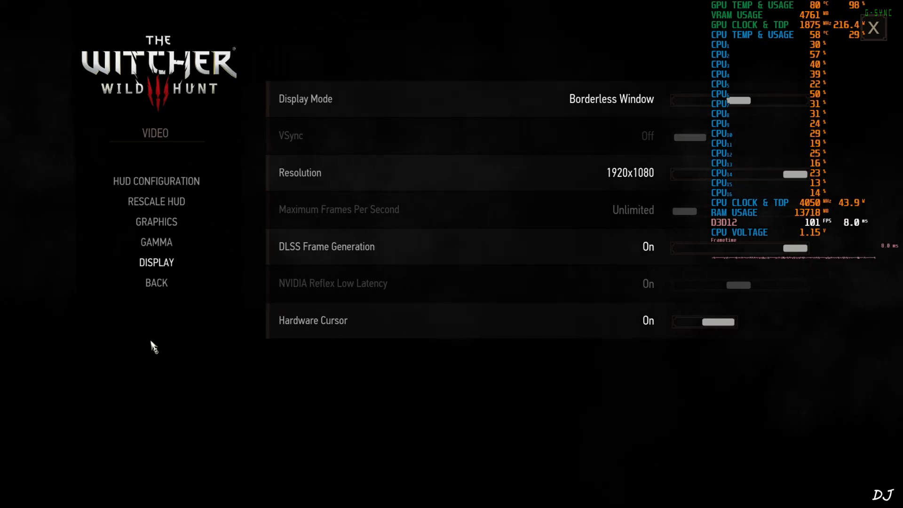
mouse_move(185, 351)
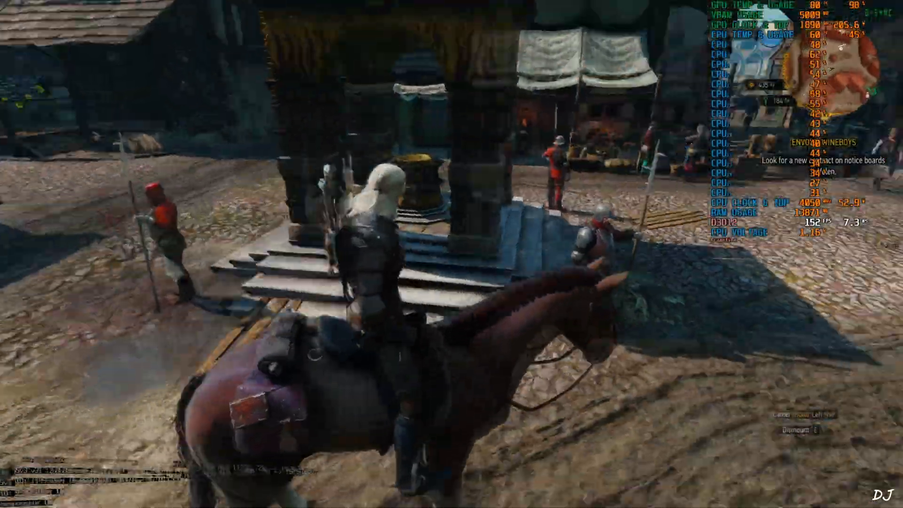
mouse_move(451, 253)
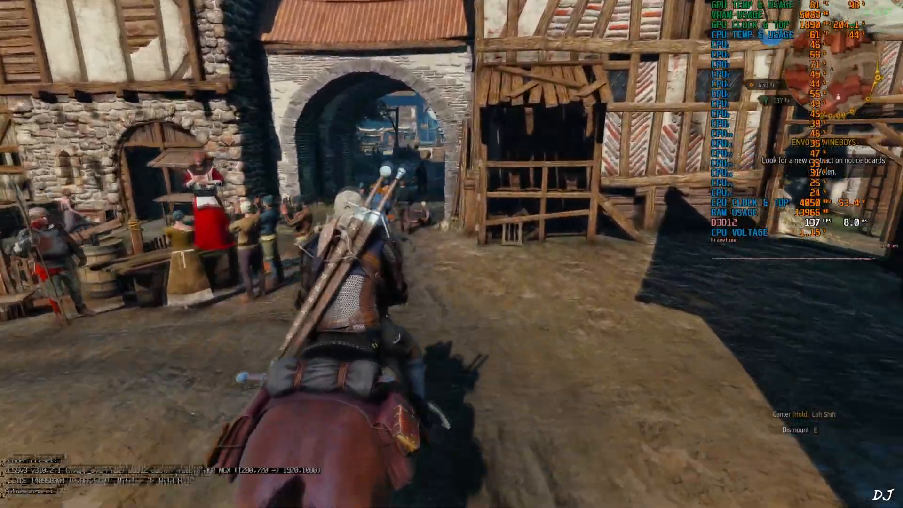
Ride briefly, then exit The Witcher 3 from the pause menu.
key("w")
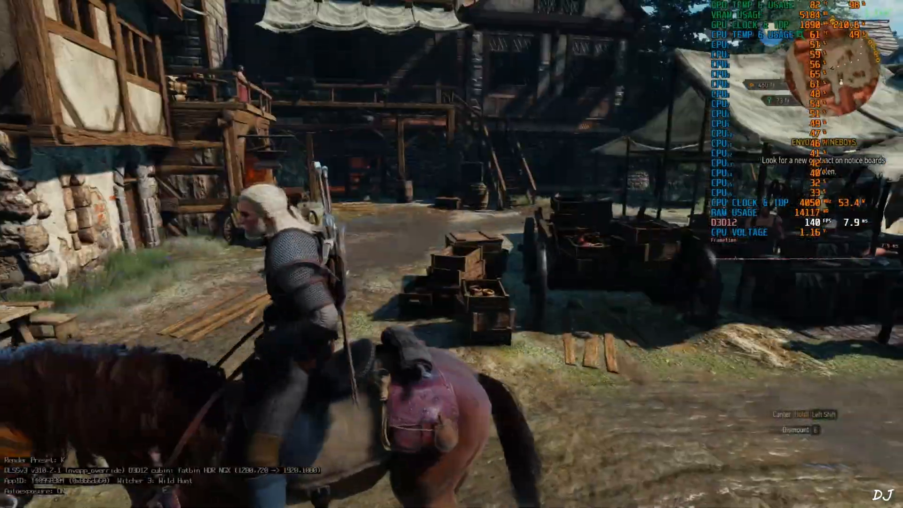
key("Escape")
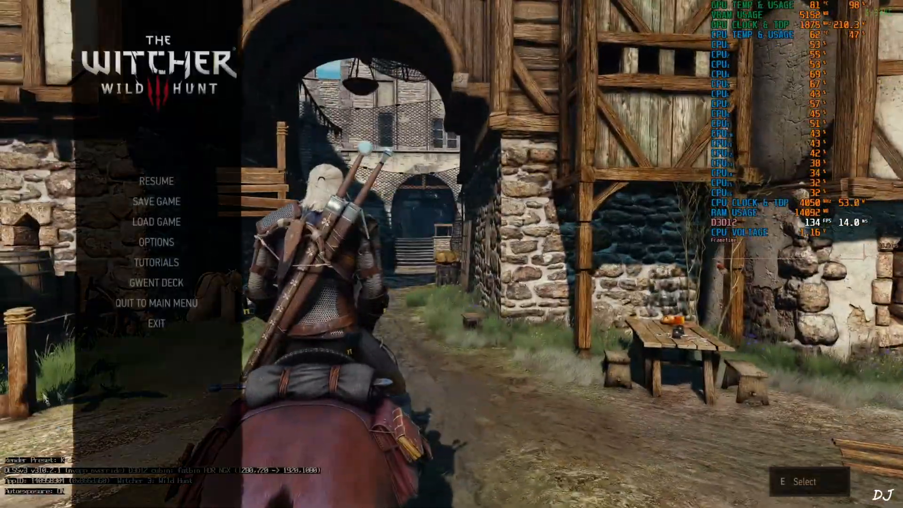
left_click(155, 242)
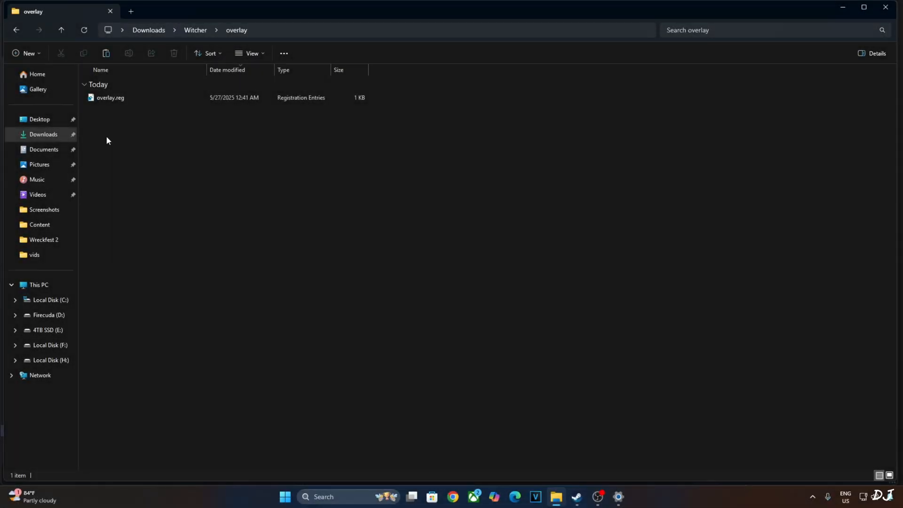
Edit overlay.reg in Notepad so ShowDlssIndicator is 00000000 and save it.
right_click(110, 97)
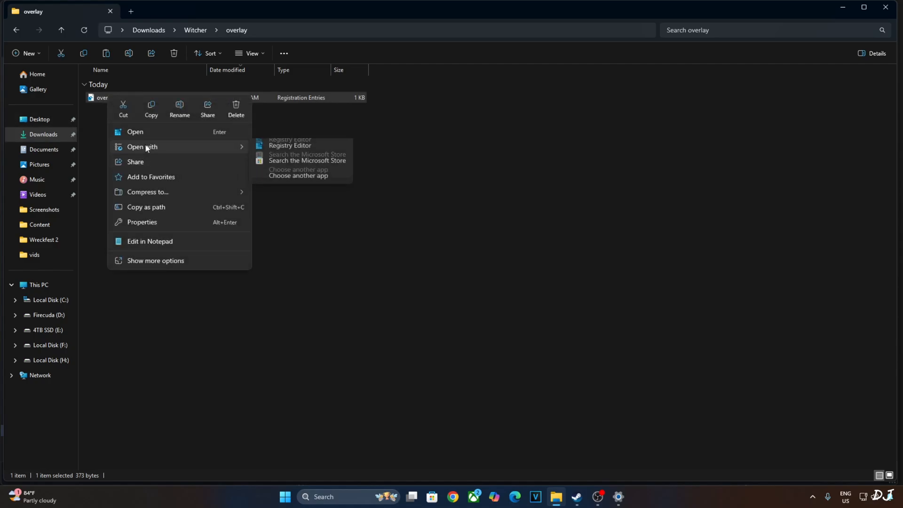
left_click(149, 241)
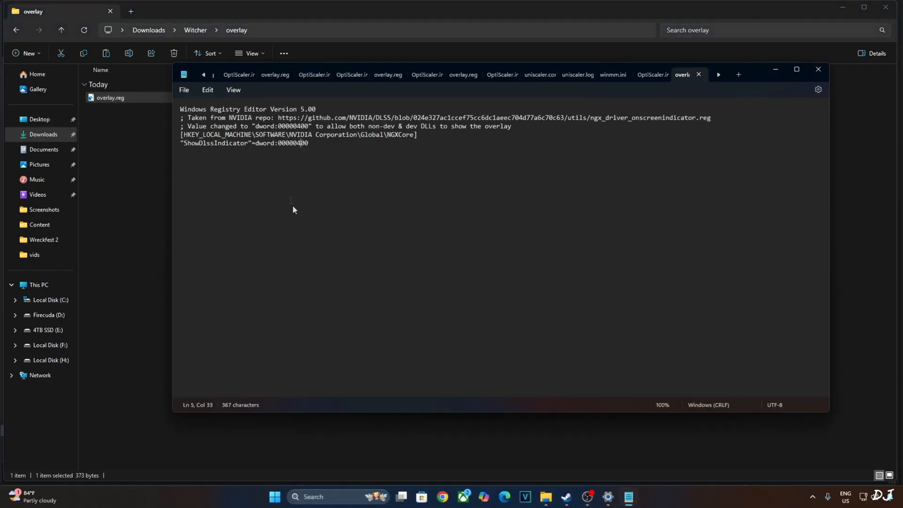
key("Backspace")
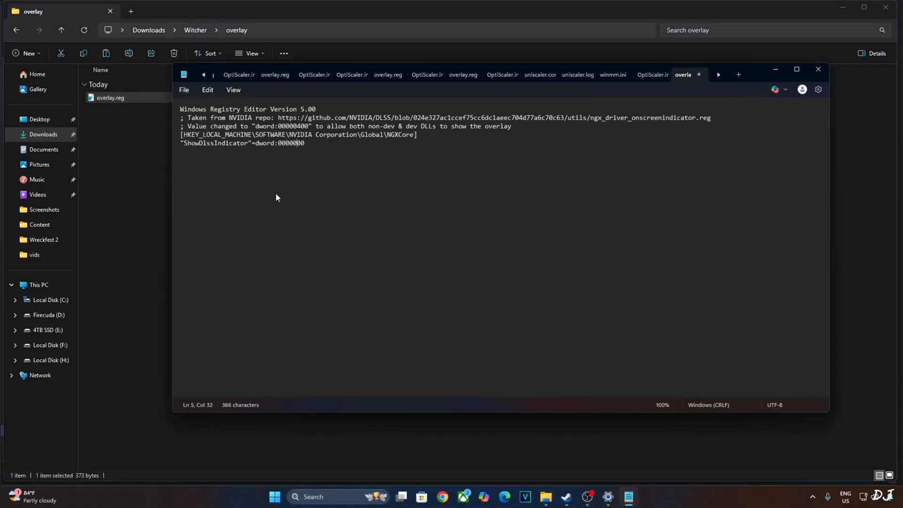
left_click(183, 90)
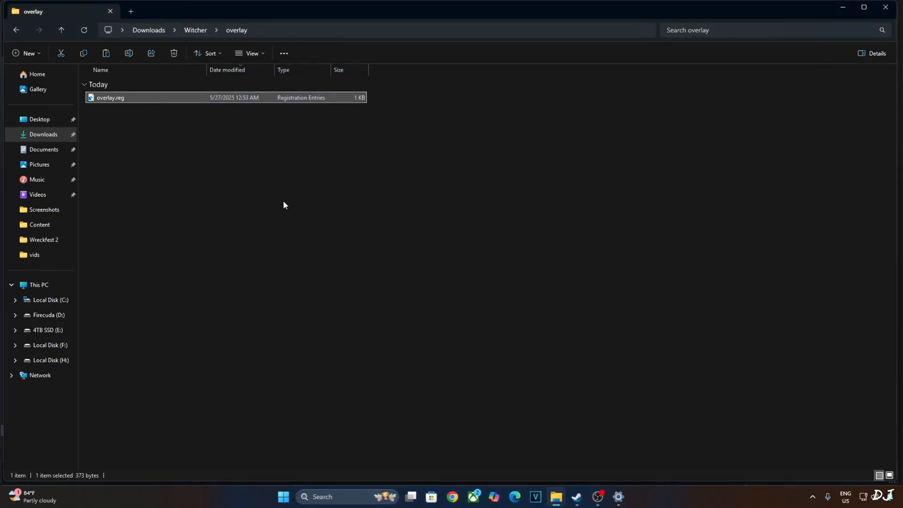
Merge overlay.reg into the registry and confirm the success message.
right_click(110, 97)
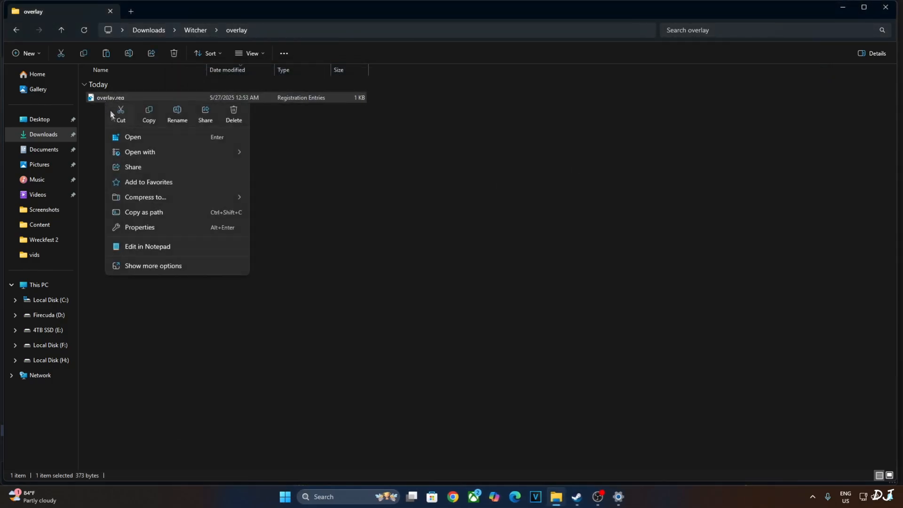
left_click(133, 137)
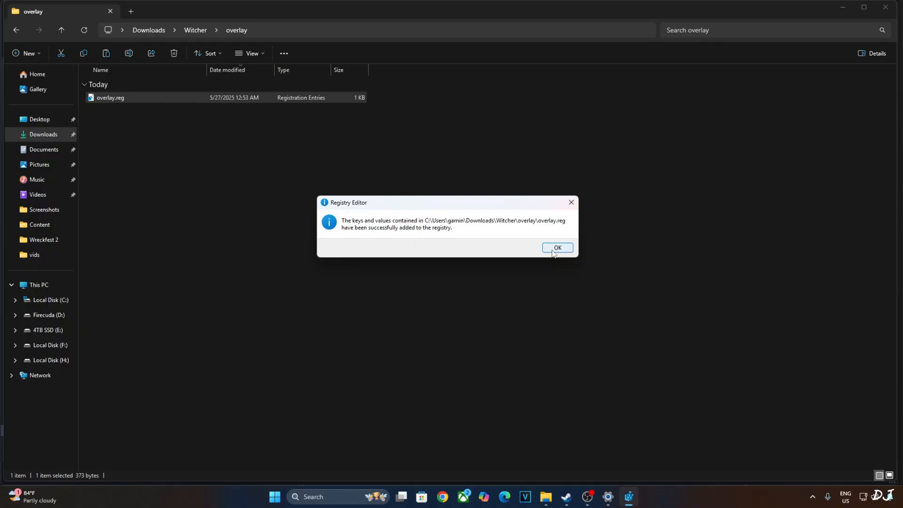
left_click(556, 247)
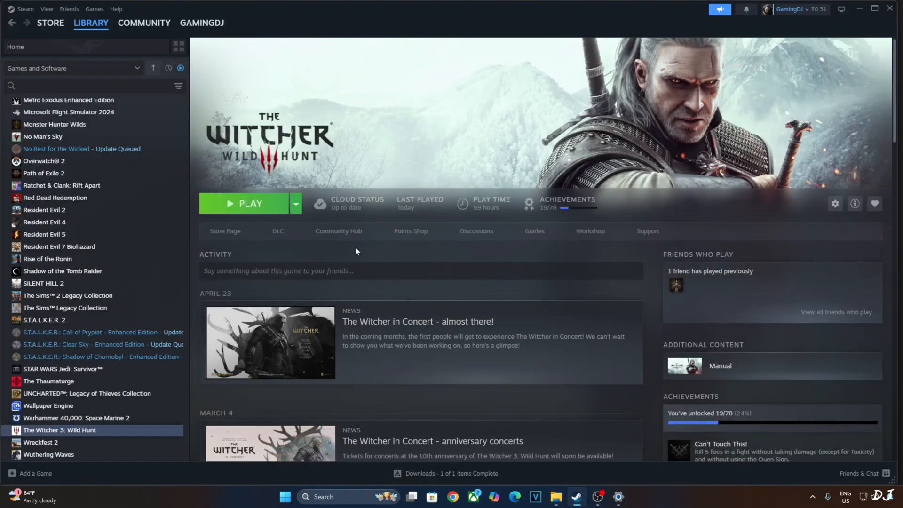
Launch The Witcher 3 from Steam again and play into swamp combat without DLSS debug text.
left_click(249, 203)
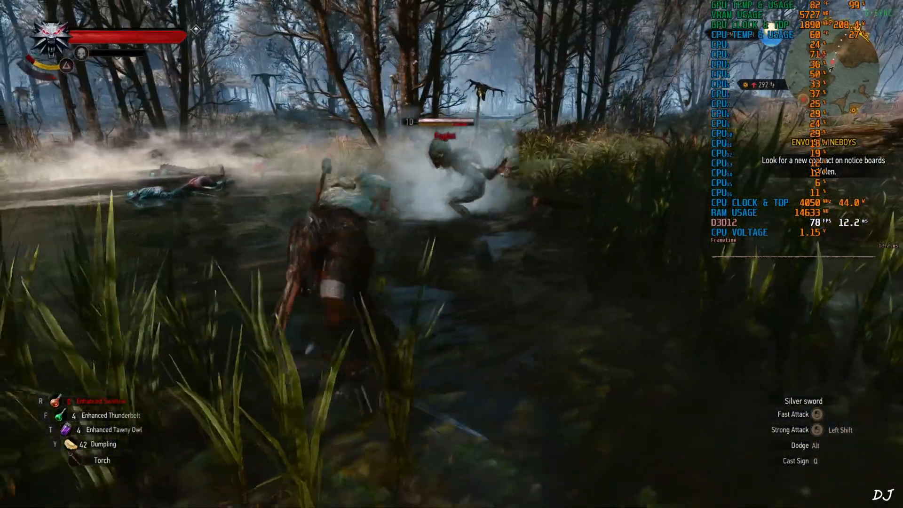
Reopen the display settings, now showing DLSS Frame Generation off.
key("Escape")
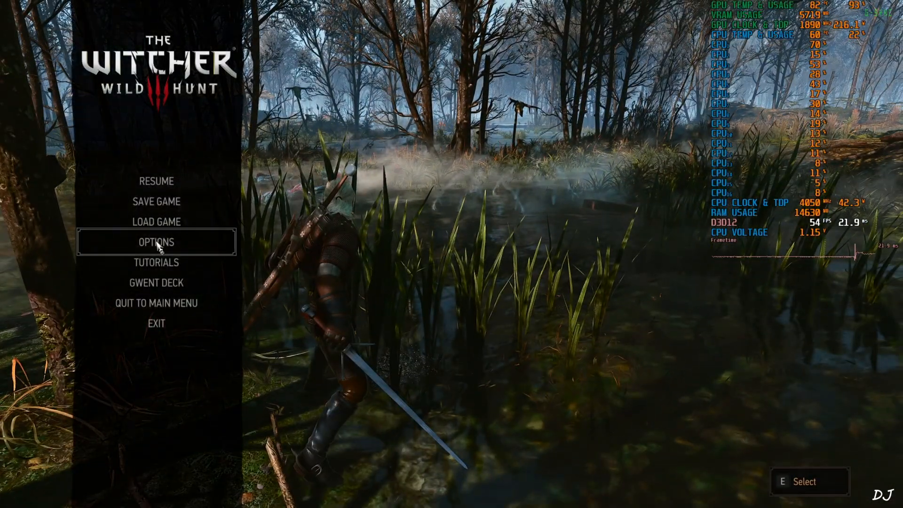
left_click(155, 242)
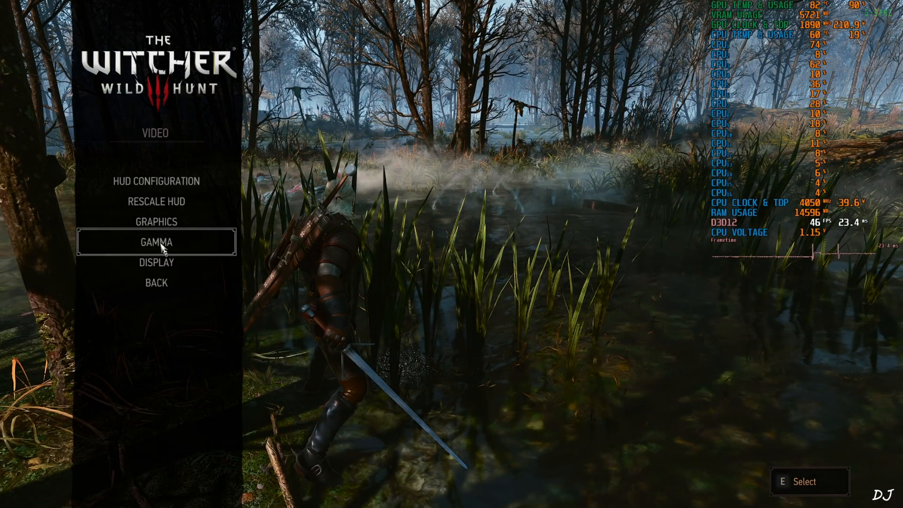
left_click(156, 263)
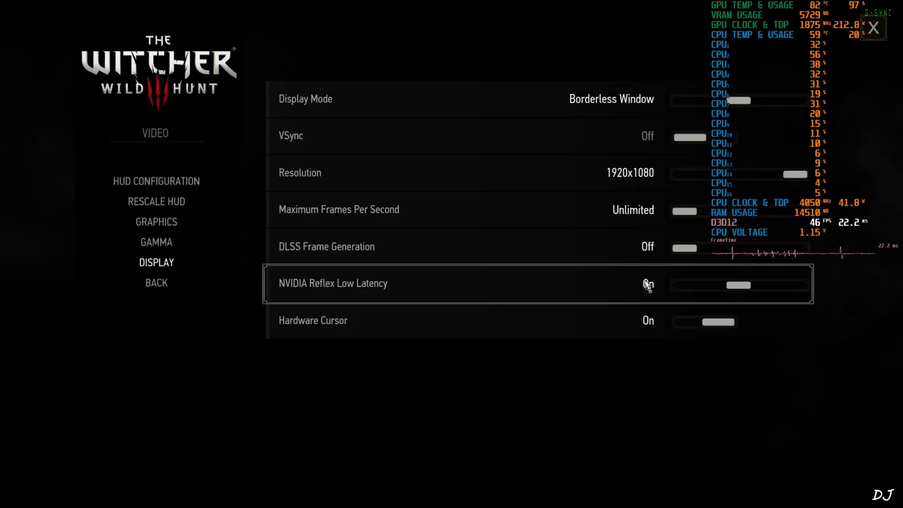